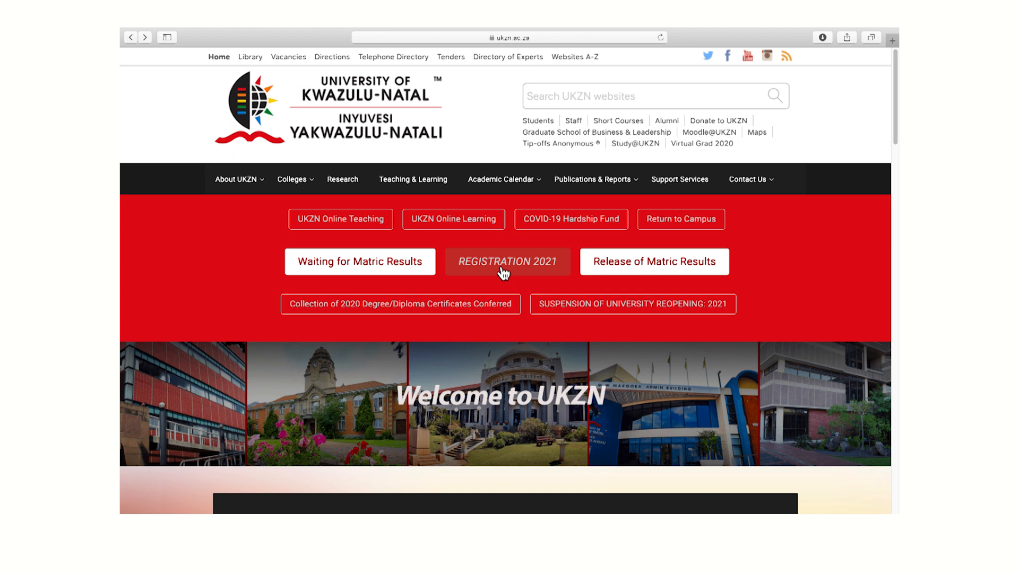
From the Registration 2021 page, follow the online registration steps to the sc.ukzn.ac.za Student Central link
{"action": "left_click", "coordinate": [507, 261]}
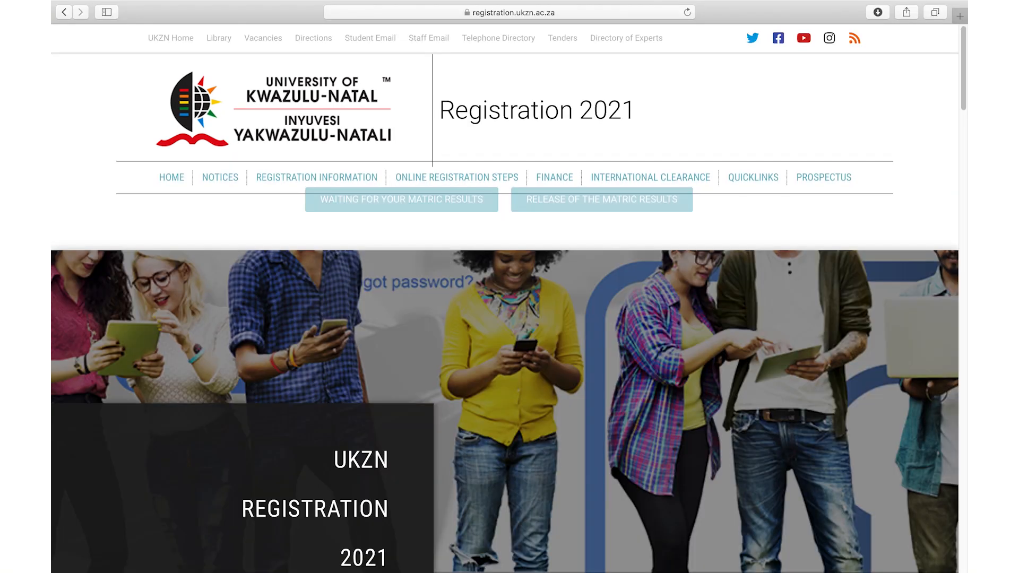
{"action": "scroll", "scroll_direction": "down", "scroll_amount": 3}
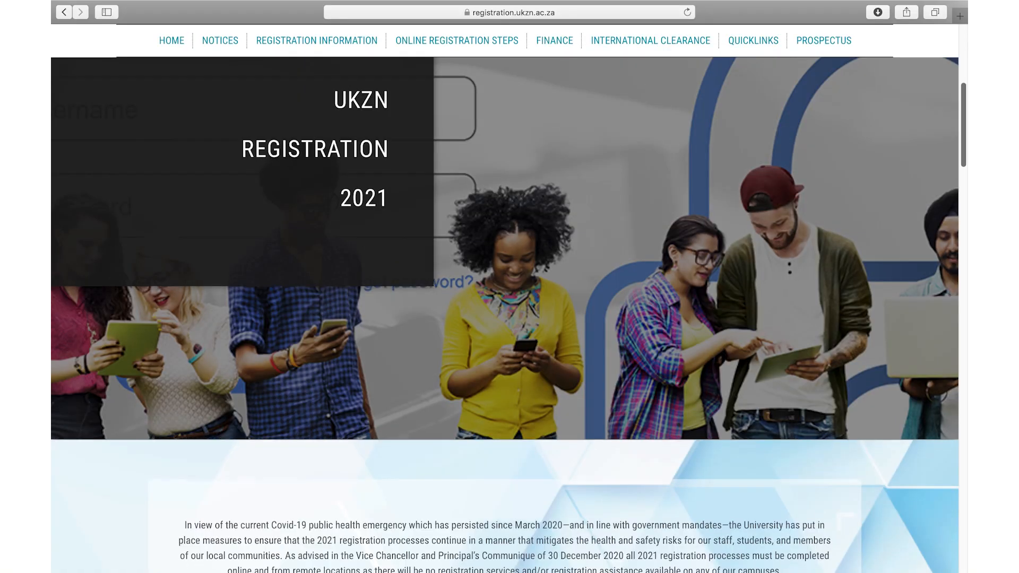
{"action": "scroll", "scroll_direction": "down", "scroll_amount": 3}
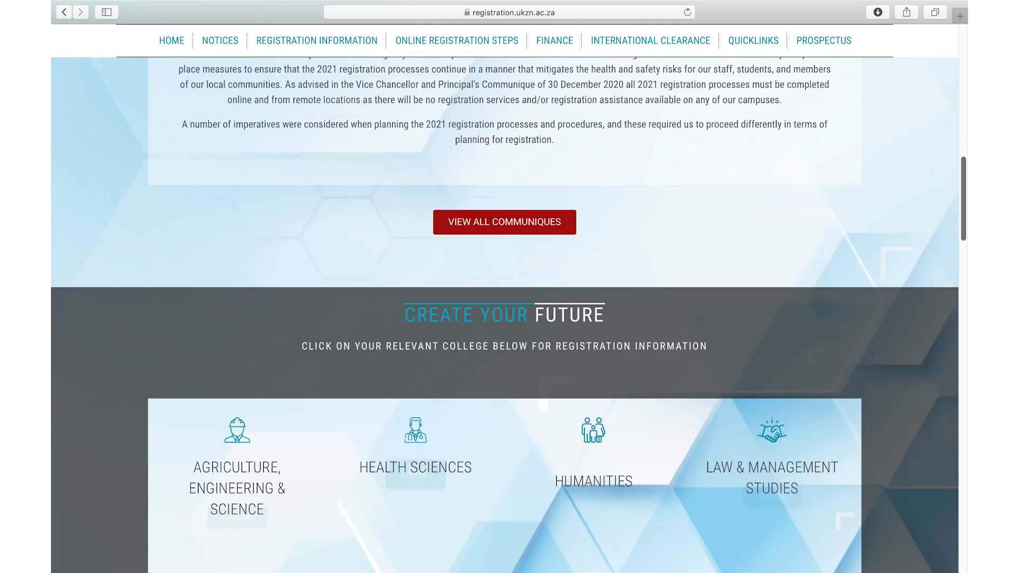
{"action": "scroll", "scroll_direction": "down", "scroll_amount": 3}
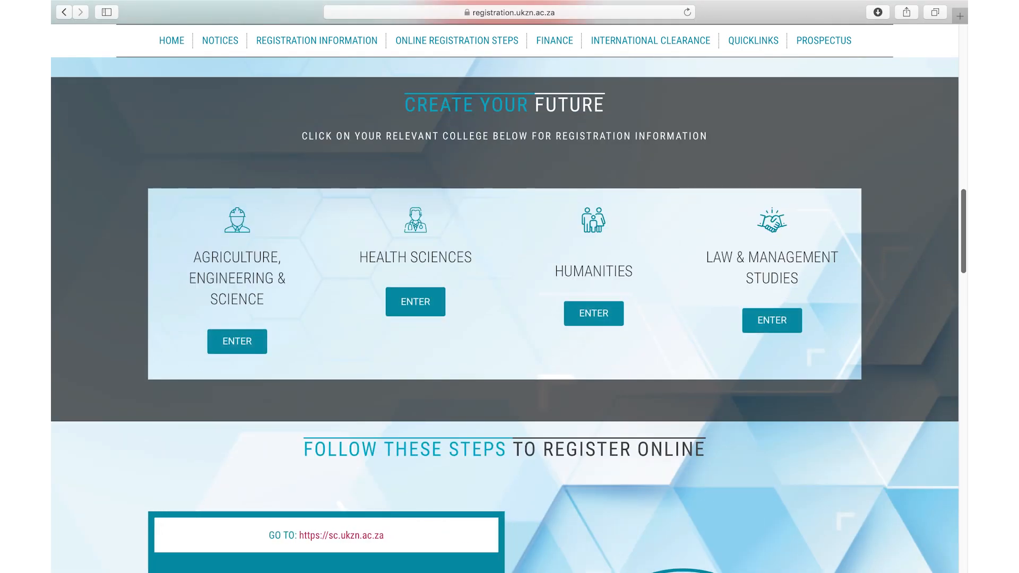
{"action": "scroll", "scroll_direction": "down", "scroll_amount": 3}
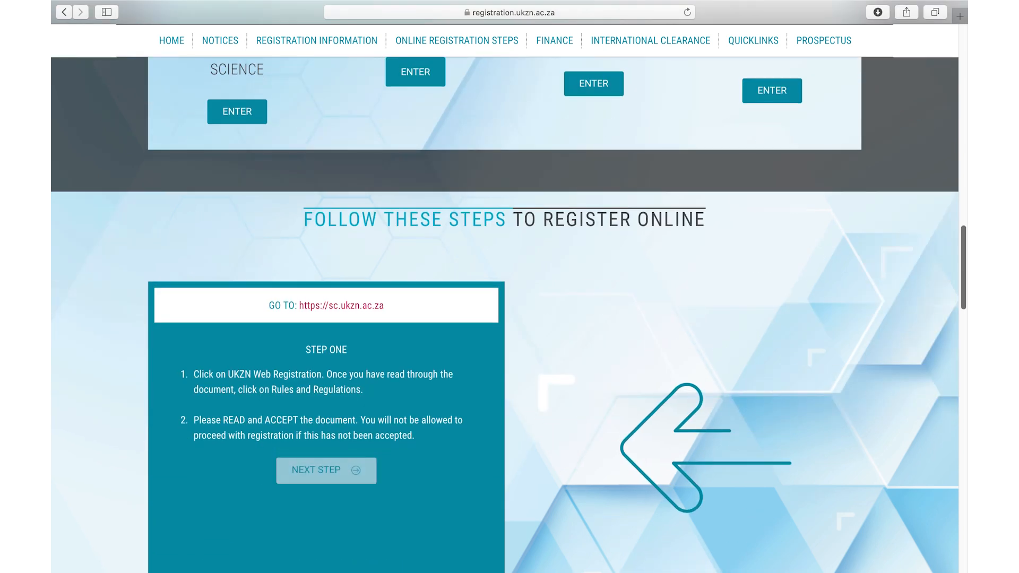
{"action": "scroll", "scroll_direction": "down", "scroll_amount": 3}
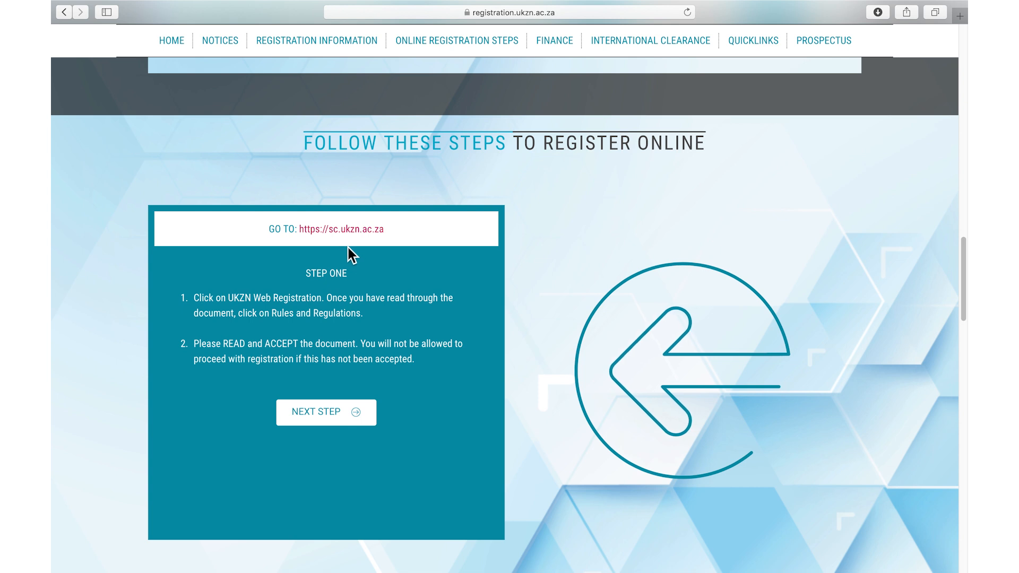
{"action": "left_click", "coordinate": [341, 229]}
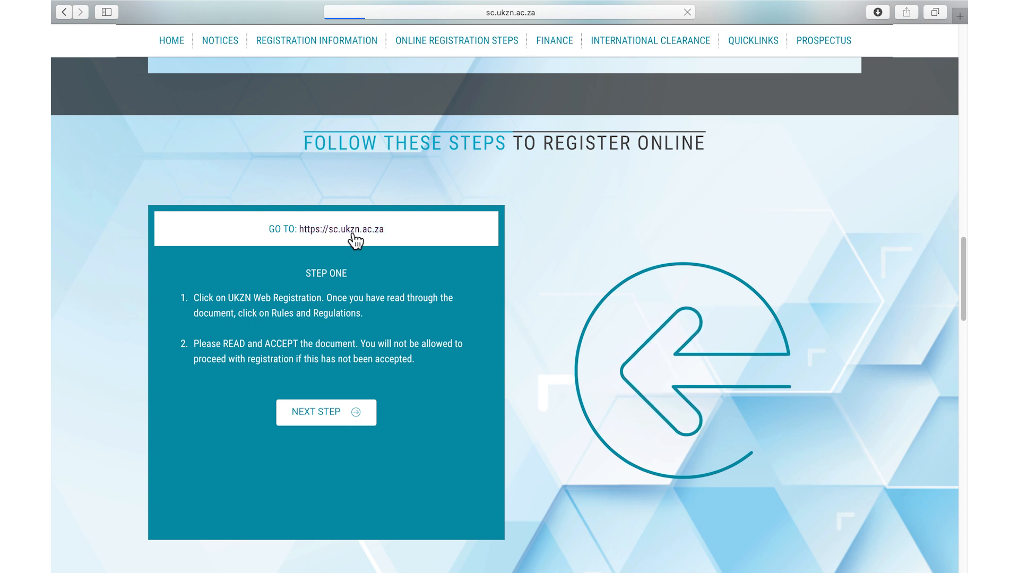
Enter the student number on Student Central and proceed to the Student iEnabler home page
{"action": "left_click", "coordinate": [348, 228]}
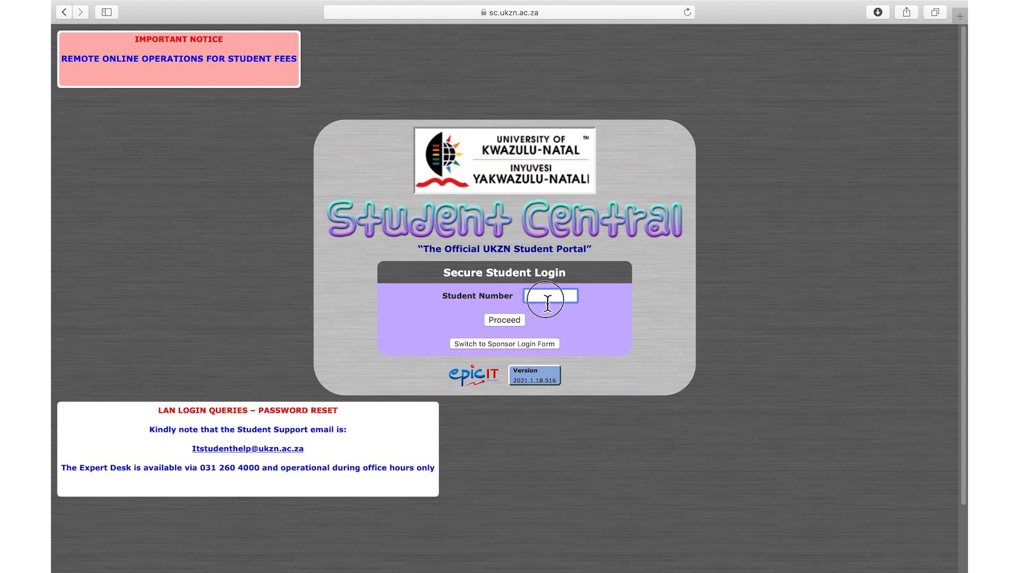
{"action": "left_click", "coordinate": [550, 296]}
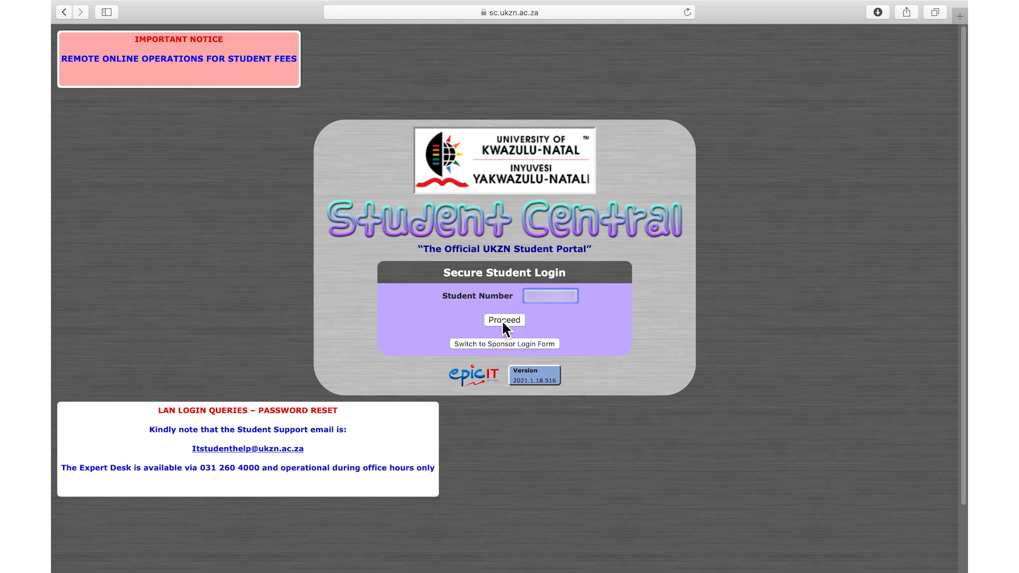
{"action": "left_click", "coordinate": [503, 320]}
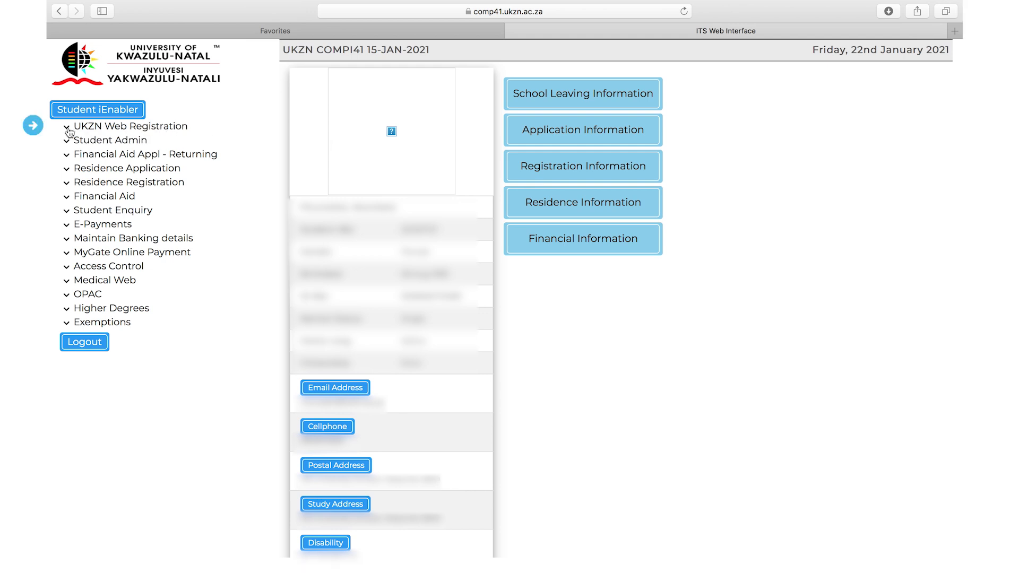
Expand UKZN Web Registration and read the Online Registration Process guide down to Step Two
{"action": "left_click", "coordinate": [132, 126]}
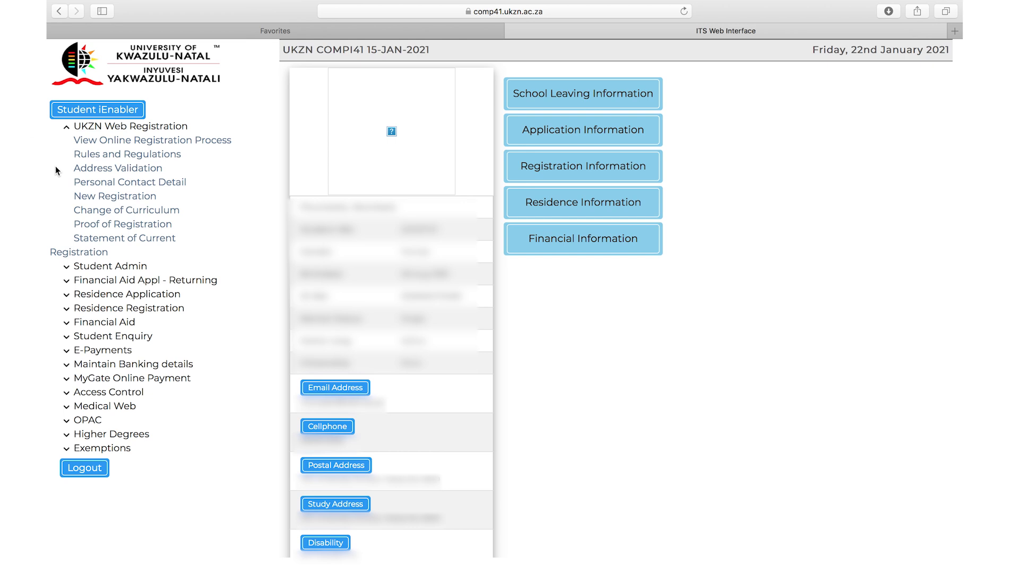
{"action": "mouse_move", "coordinate": [245, 142]}
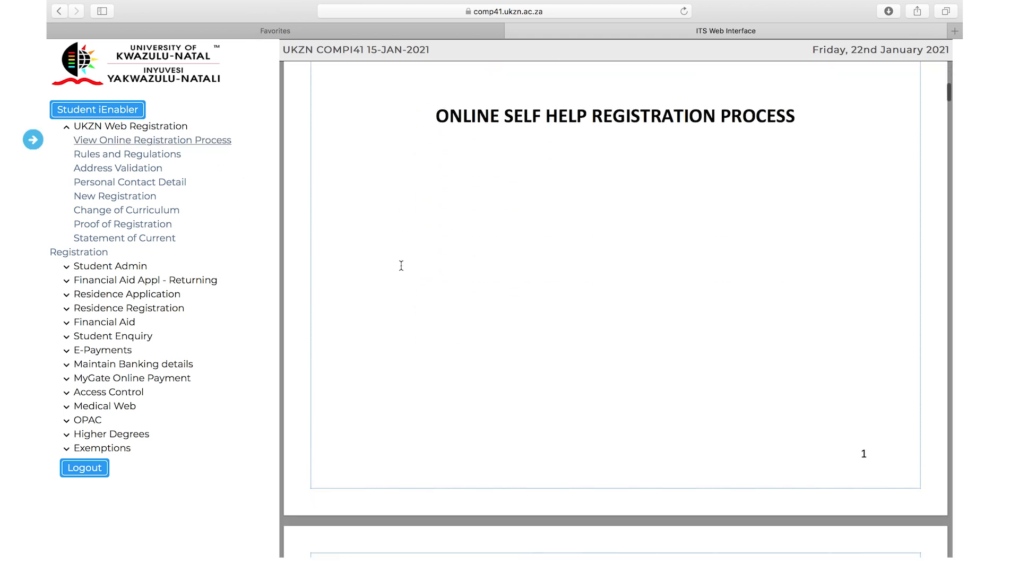
{"action": "scroll", "scroll_direction": "down", "scroll_amount": 3}
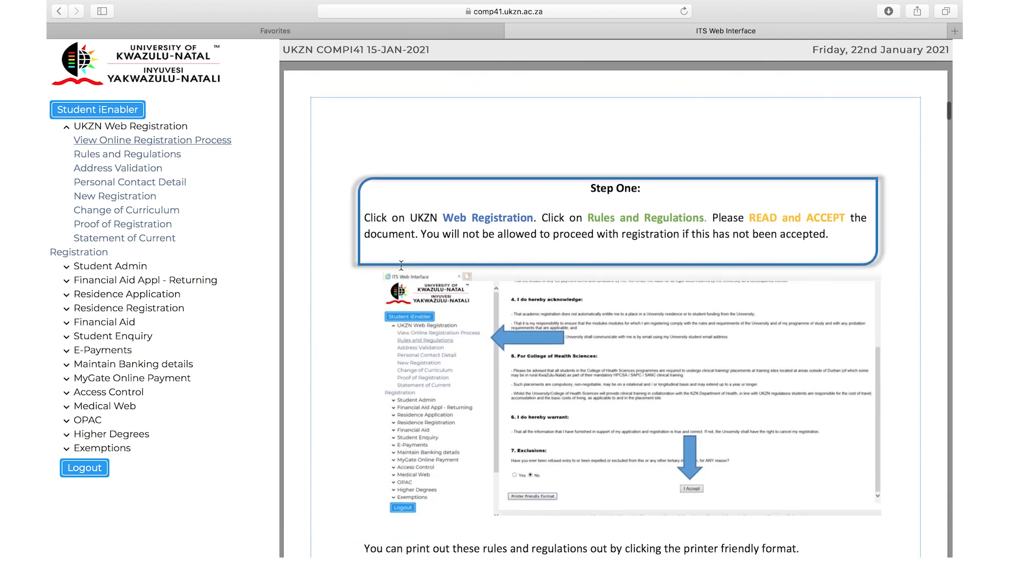
{"action": "scroll", "scroll_direction": "down", "scroll_amount": 3}
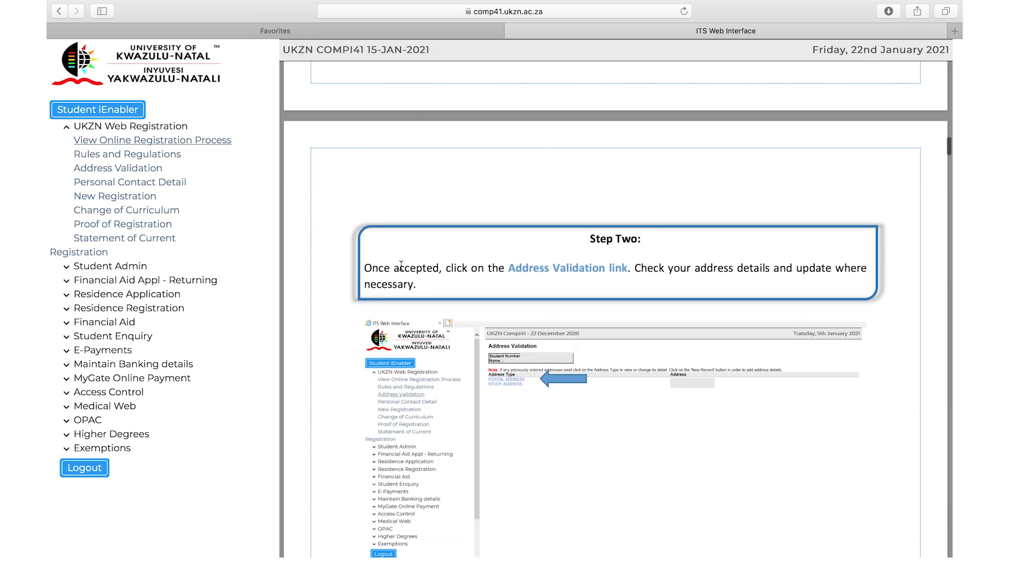
{"action": "scroll", "scroll_direction": "down", "scroll_amount": 3}
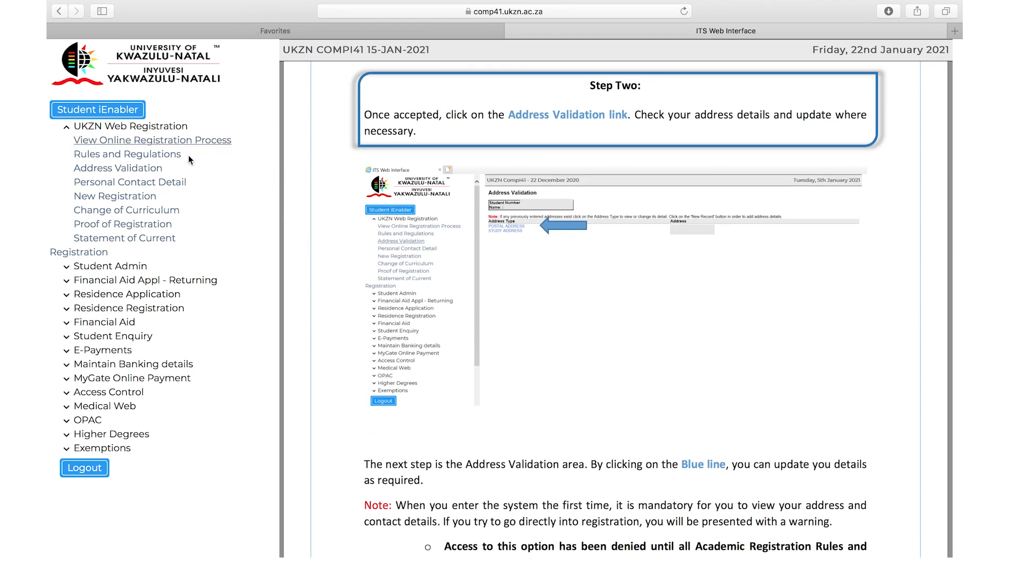
Read the Rules and Regulations declaration to the end and choose I Accept
{"action": "left_click", "coordinate": [126, 153]}
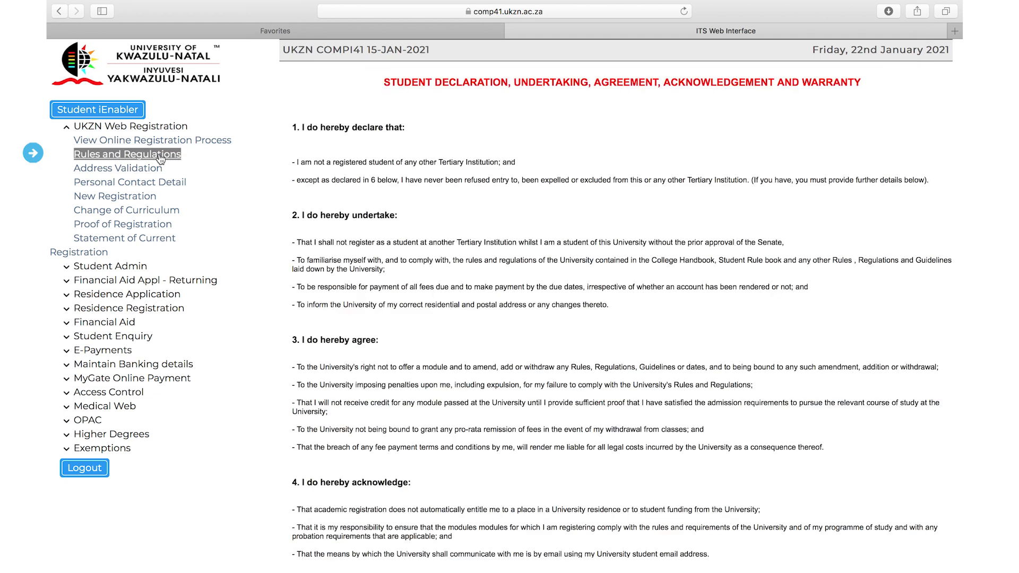
{"action": "mouse_move", "coordinate": [453, 201]}
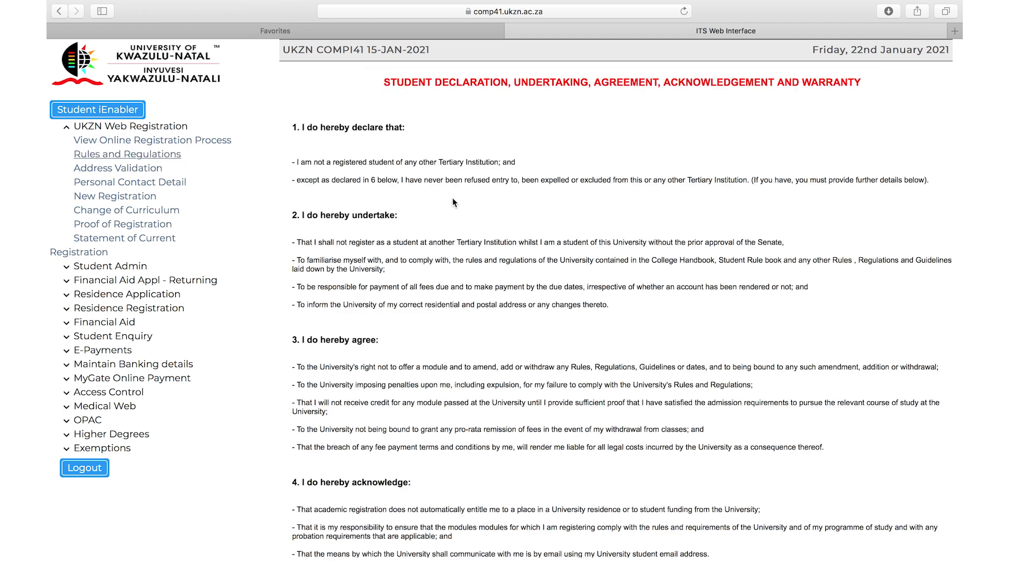
{"action": "scroll", "scroll_direction": "down", "scroll_amount": 3}
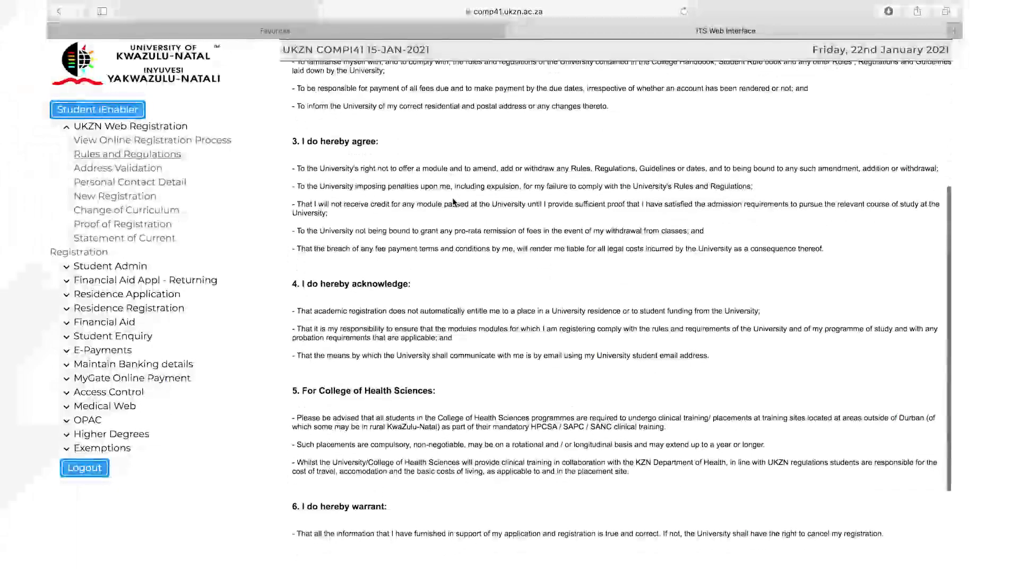
{"action": "scroll", "scroll_direction": "down", "scroll_amount": 3}
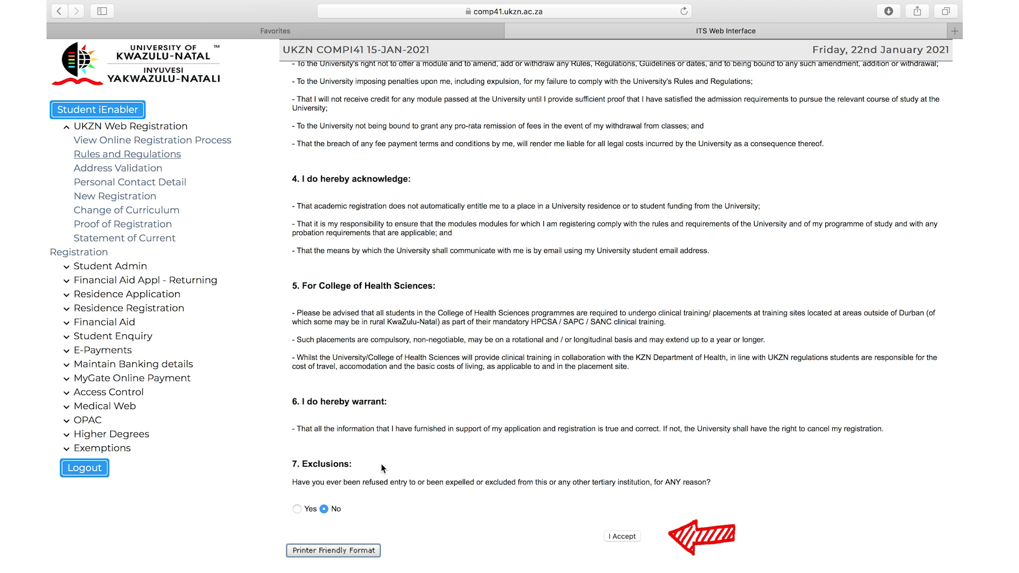
{"action": "mouse_move", "coordinate": [609, 565]}
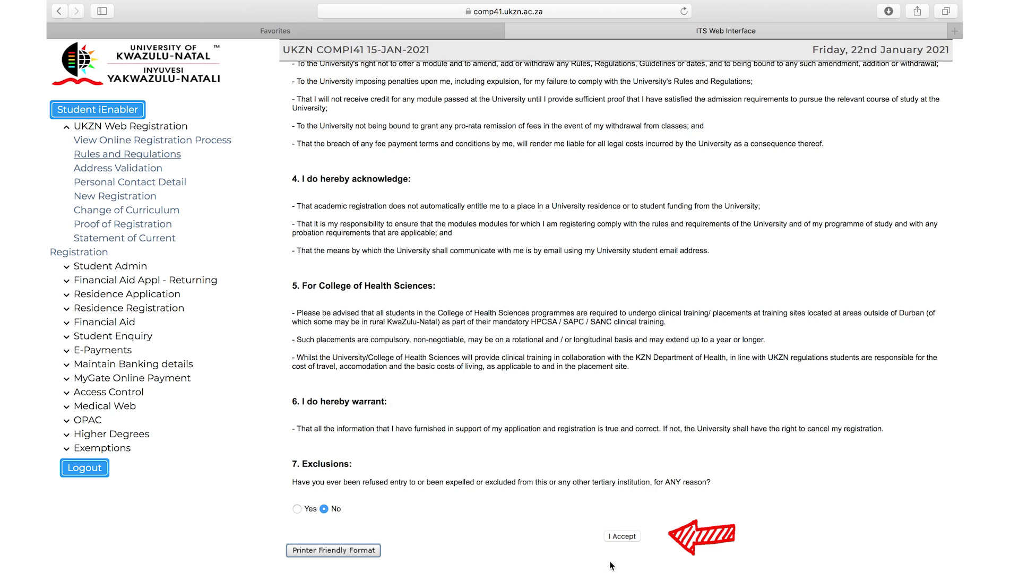
{"action": "left_click", "coordinate": [621, 536]}
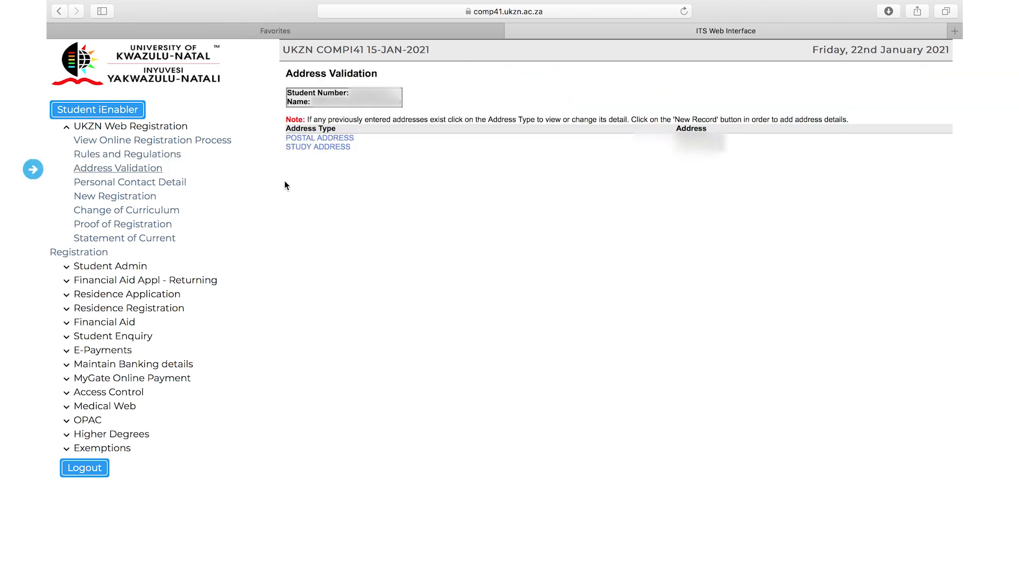
{"action": "mouse_move", "coordinate": [388, 176]}
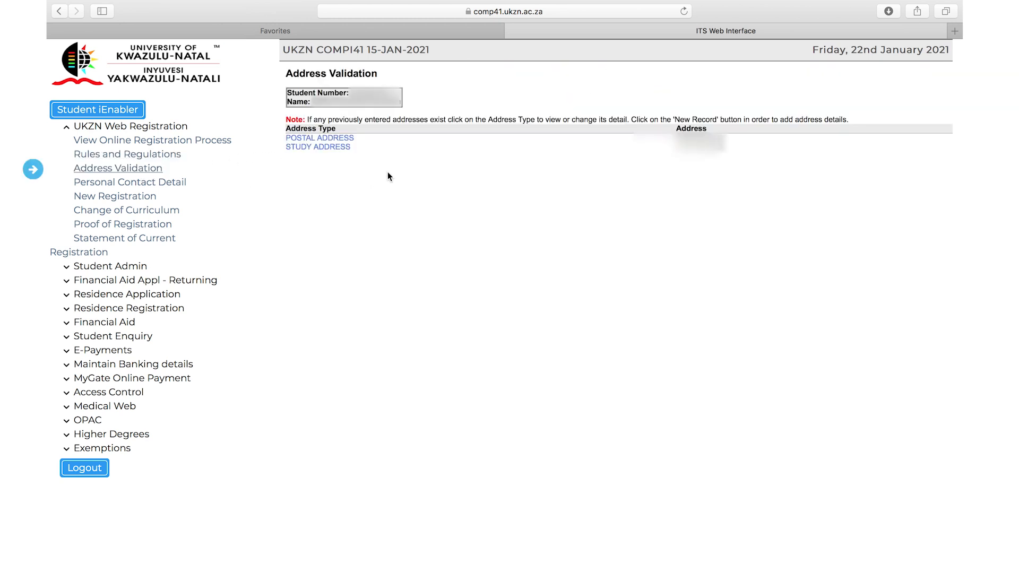
Check the POSTAL ADDRESS lines and postal code, then save them back to the Address Validation list
{"action": "left_click", "coordinate": [319, 137]}
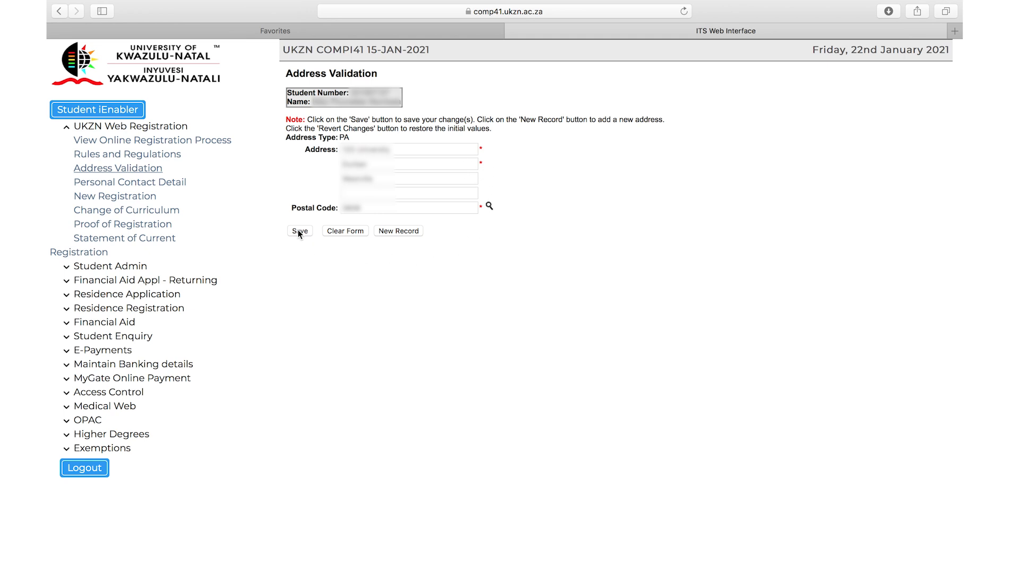
{"action": "left_click", "coordinate": [299, 230]}
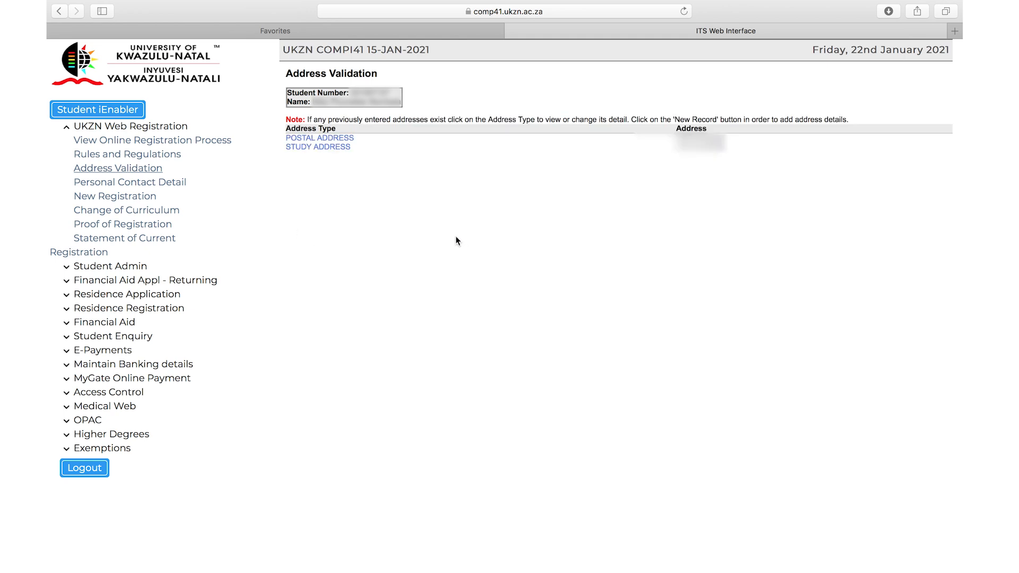
{"action": "mouse_move", "coordinate": [339, 168]}
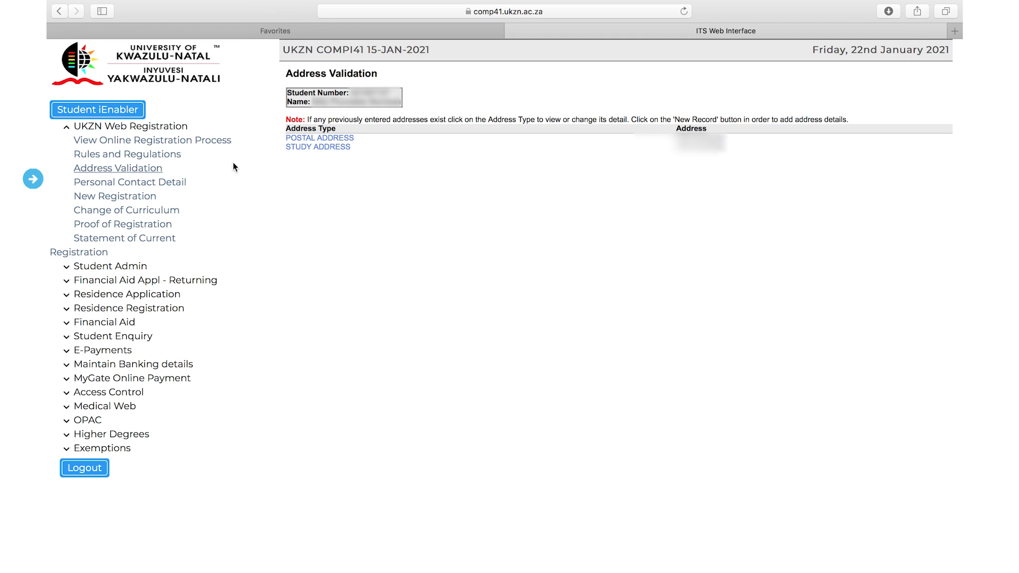
{"action": "mouse_move", "coordinate": [130, 182]}
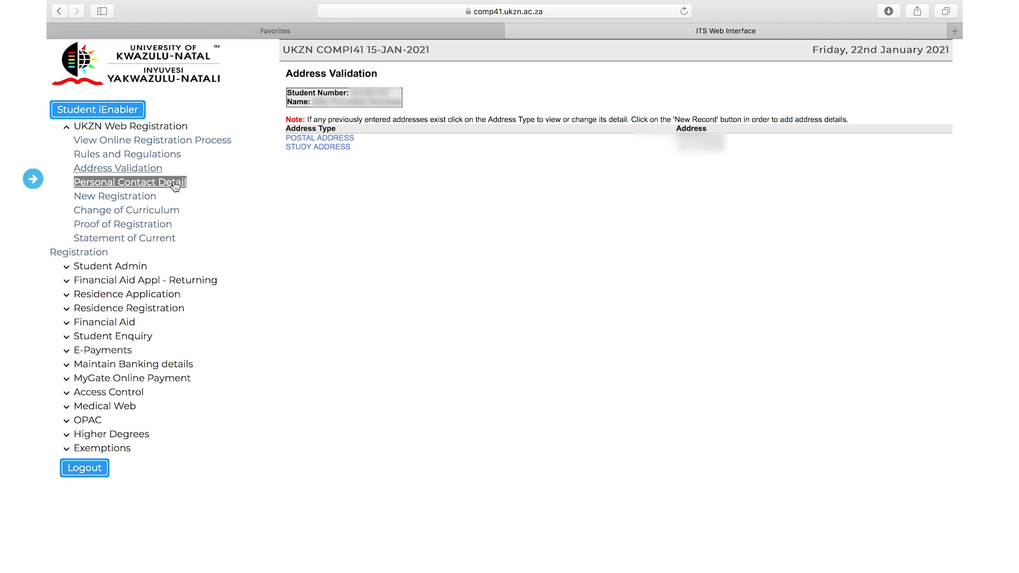
Show the Personal Contact Detail page with the cell phone number and email entries
{"action": "left_click", "coordinate": [130, 181]}
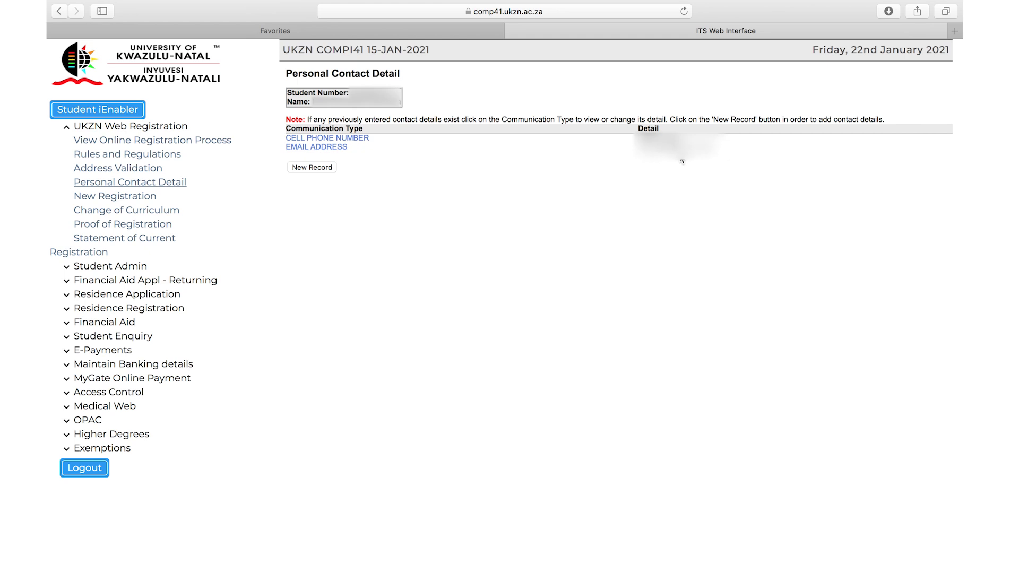
{"action": "mouse_move", "coordinate": [590, 169]}
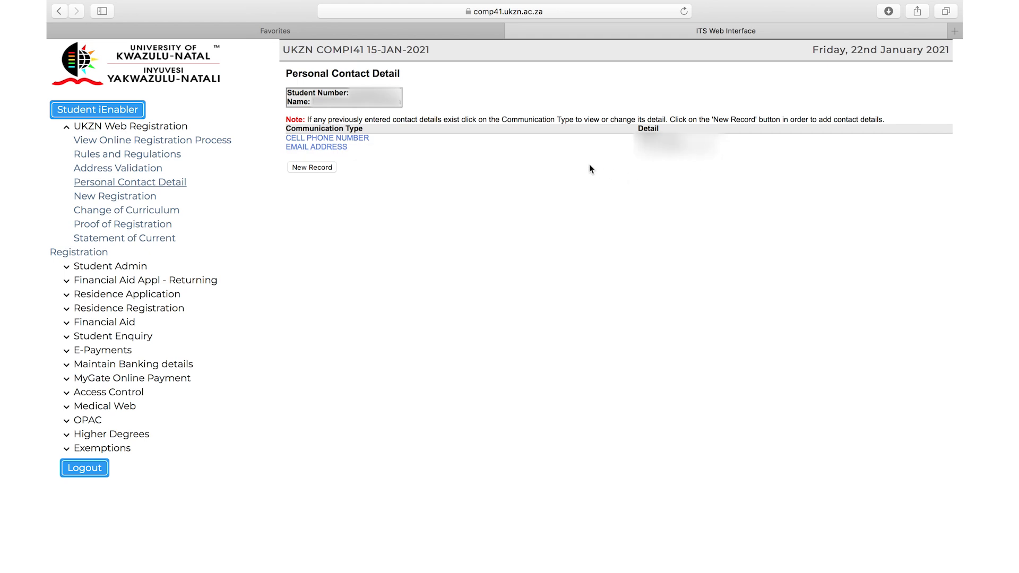
{"action": "mouse_move", "coordinate": [210, 185]}
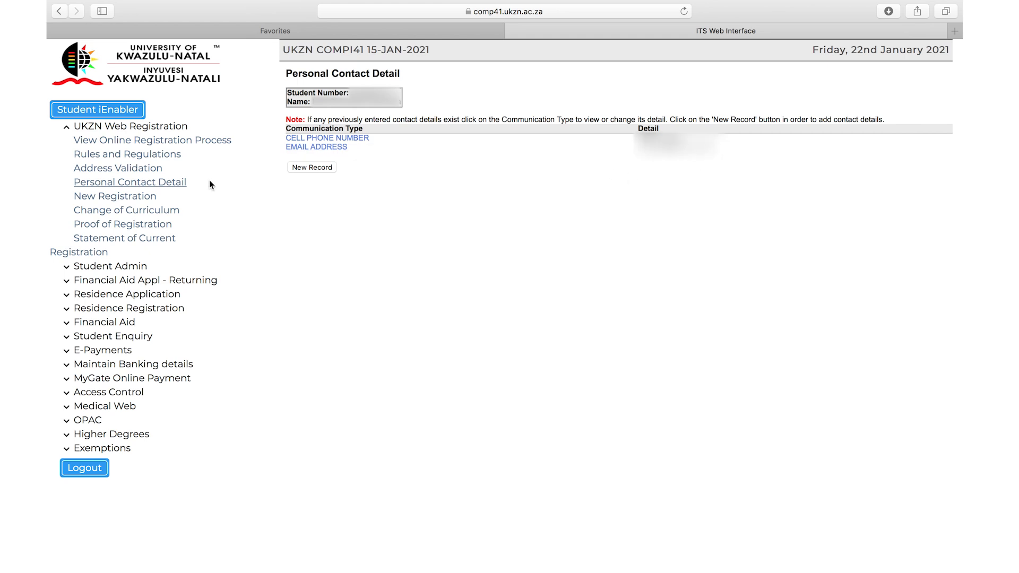
For the 2021 B-ART enrolment, set Major 2 to English and employment to Unemployed, then Save and Continue
{"action": "left_click", "coordinate": [115, 196]}
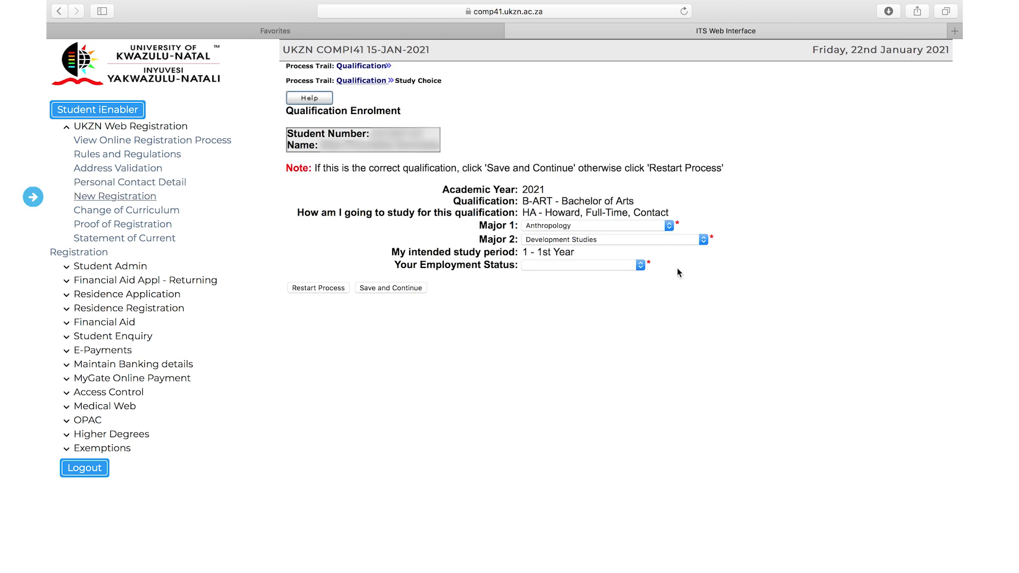
{"action": "mouse_move", "coordinate": [562, 231]}
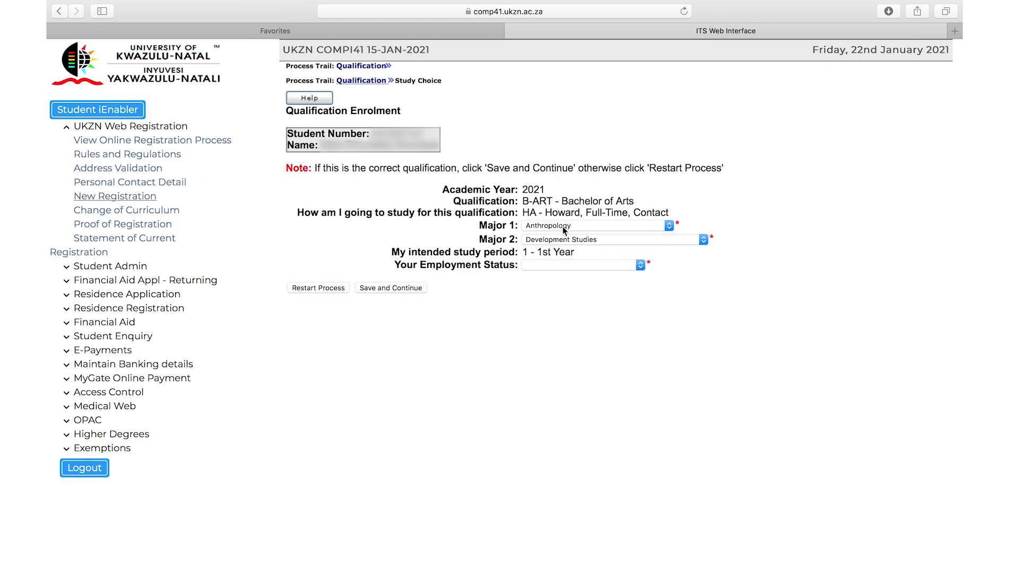
{"action": "mouse_move", "coordinate": [597, 249]}
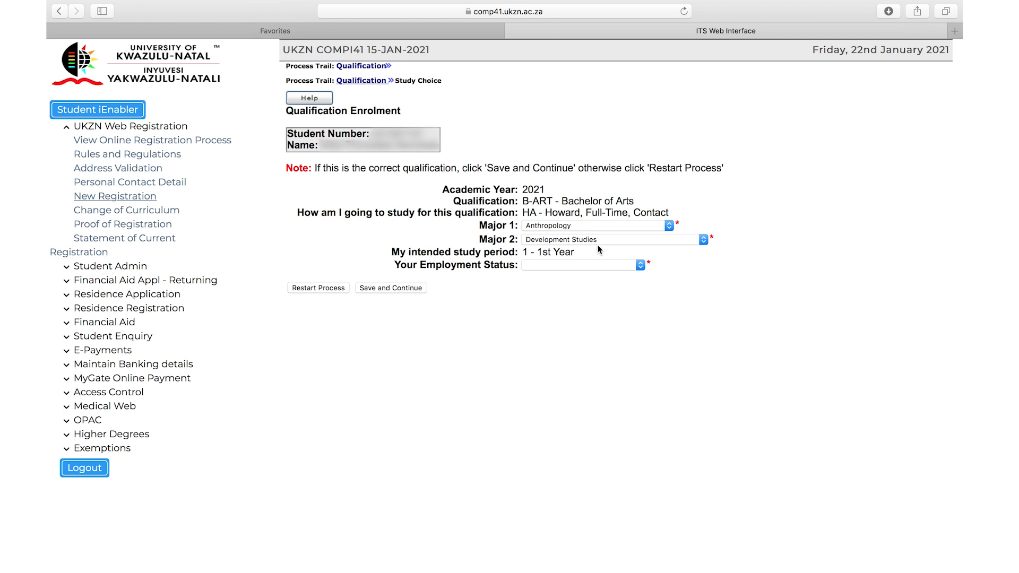
{"action": "mouse_move", "coordinate": [606, 248]}
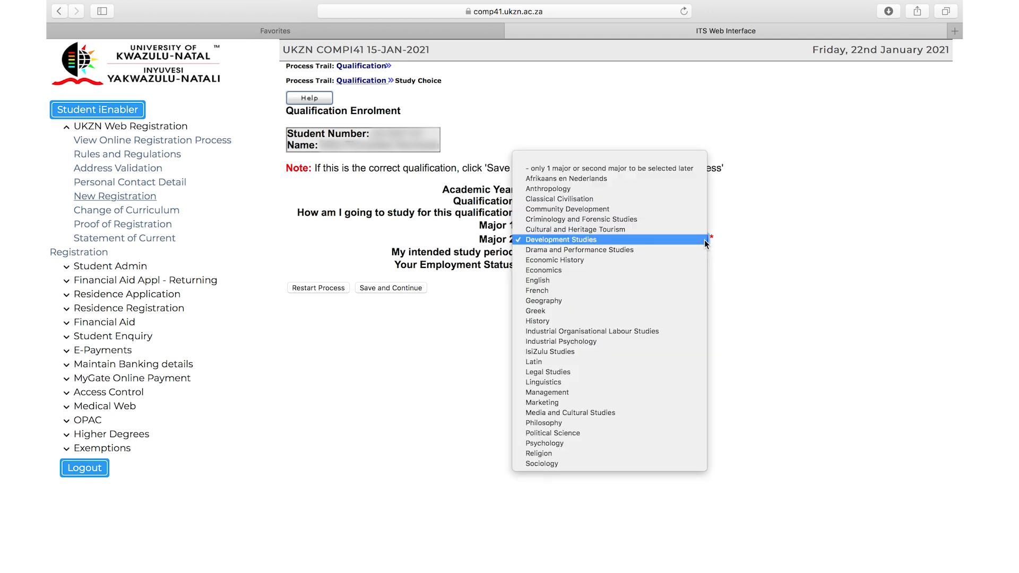
{"action": "mouse_move", "coordinate": [601, 189]}
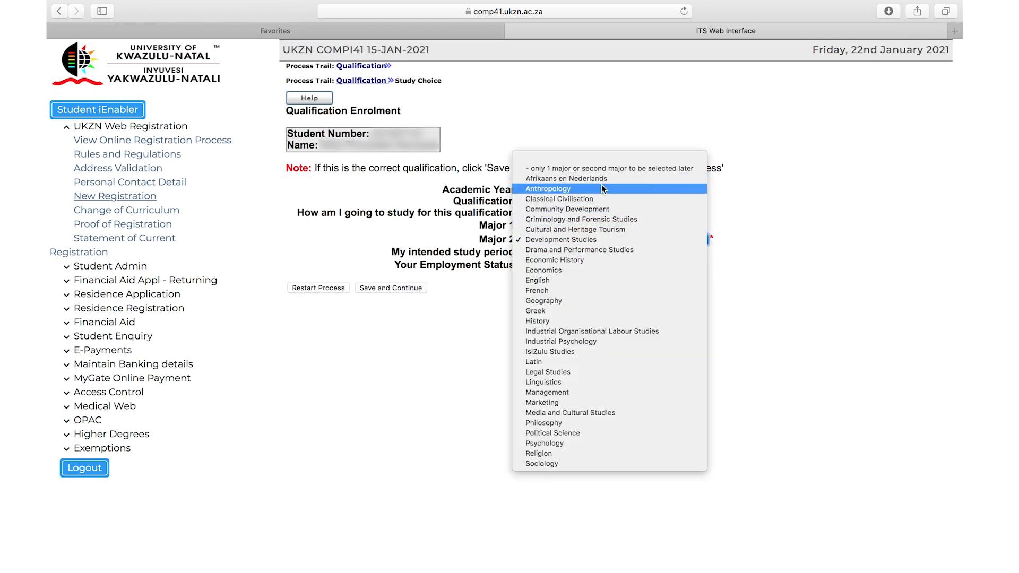
{"action": "left_click", "coordinate": [536, 280]}
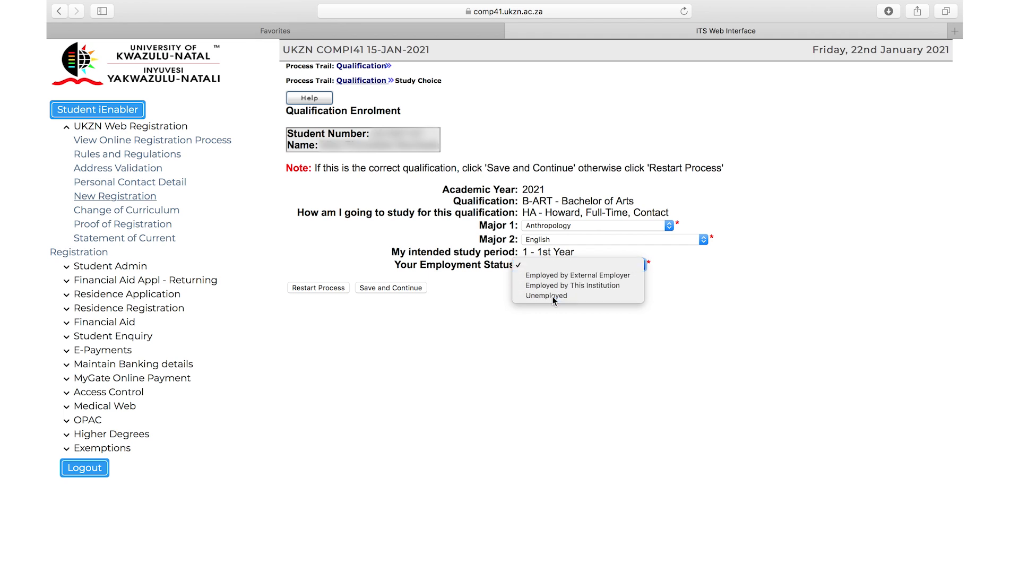
{"action": "left_click", "coordinate": [545, 296]}
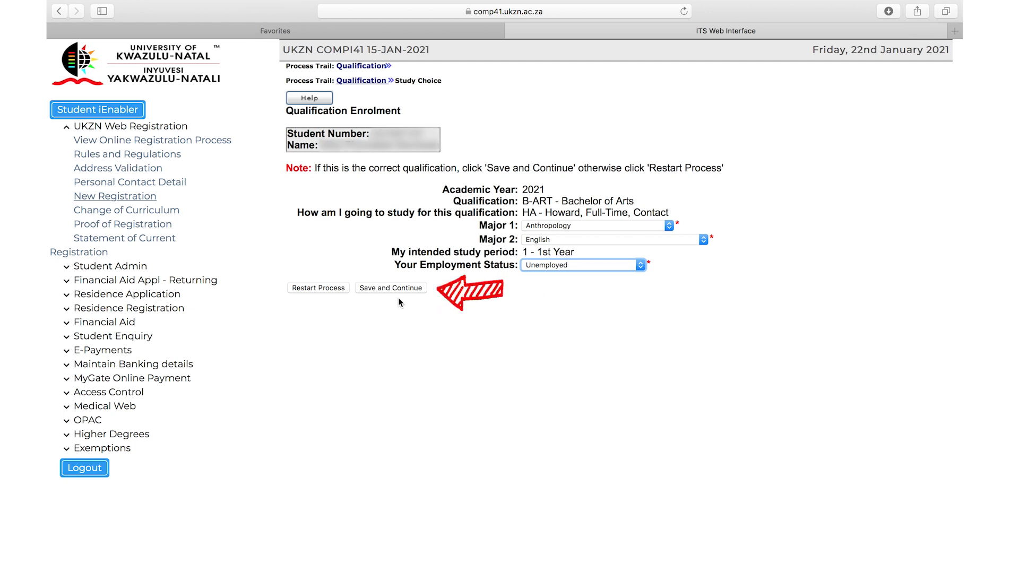
{"action": "left_click", "coordinate": [391, 288]}
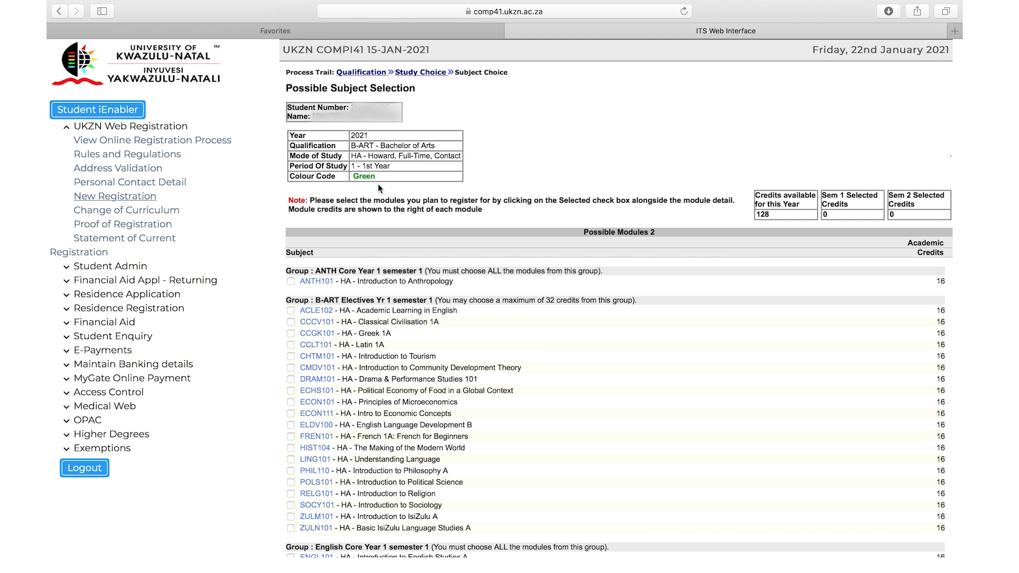
{"action": "mouse_move", "coordinate": [757, 228]}
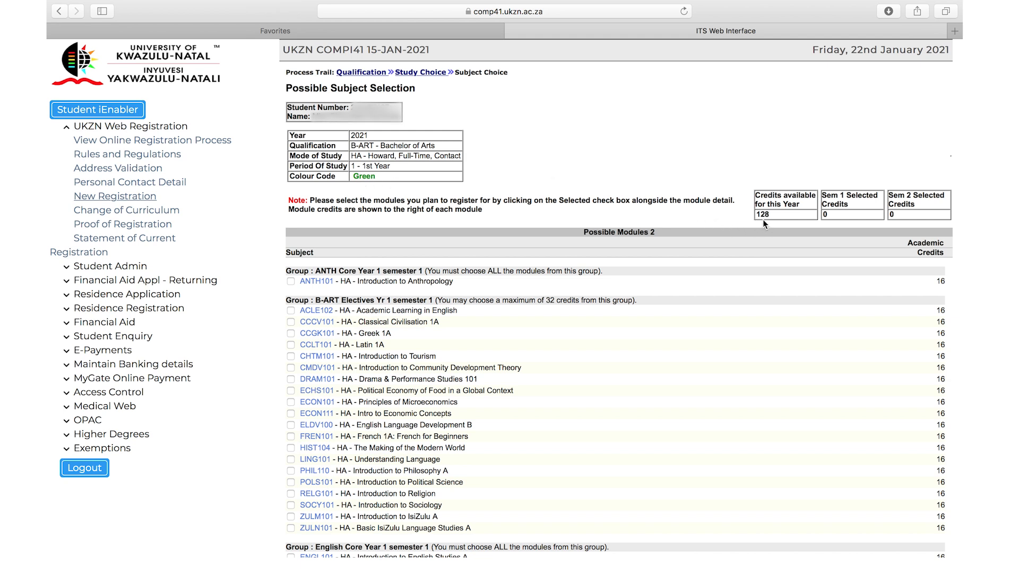
{"action": "mouse_move", "coordinate": [713, 233]}
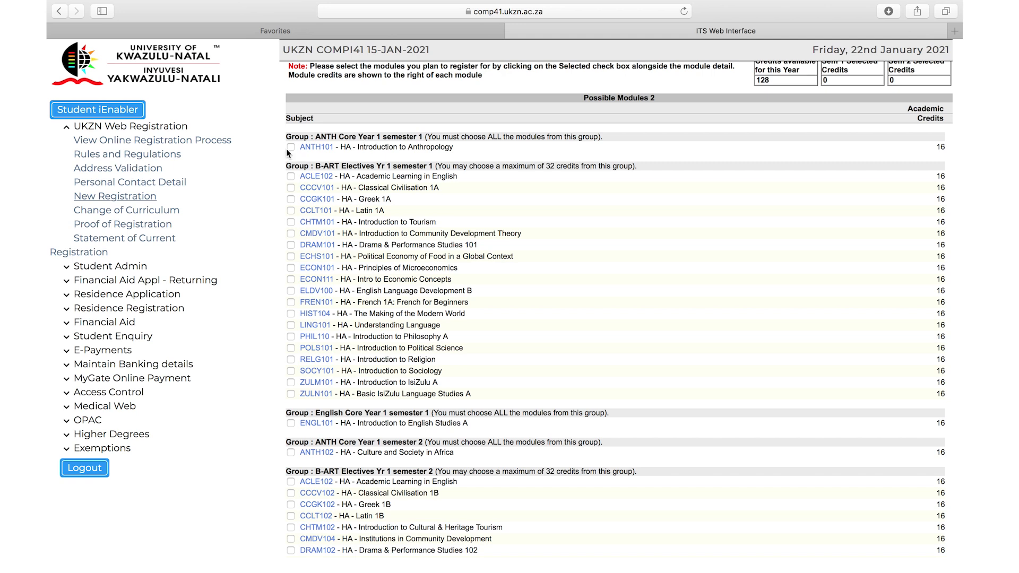
Select the first-semester modules: ANTH101, Greek 1A, Introduction to Community Development Theory and ENGL101
{"action": "left_click", "coordinate": [291, 146]}
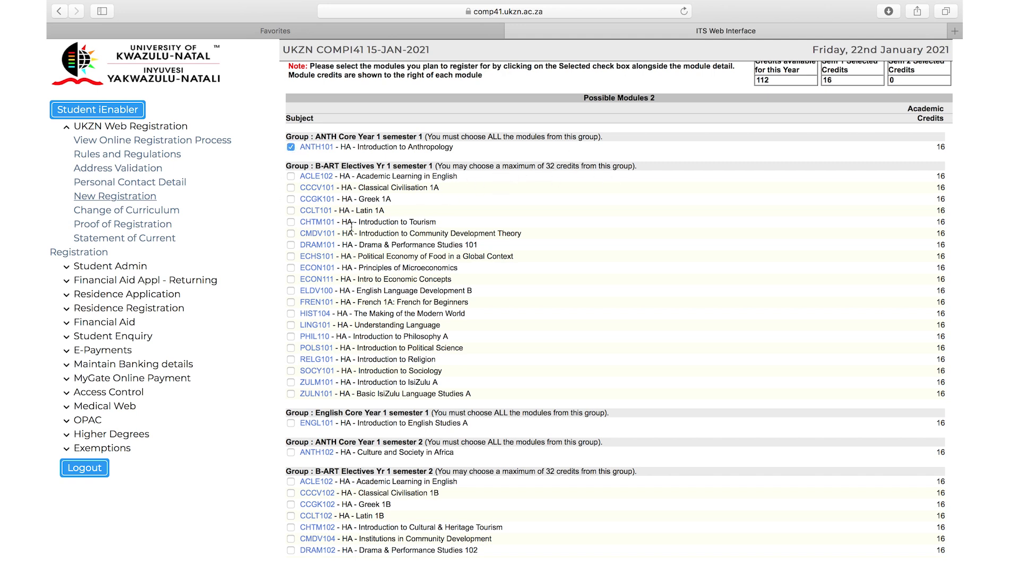
{"action": "mouse_move", "coordinate": [273, 213]}
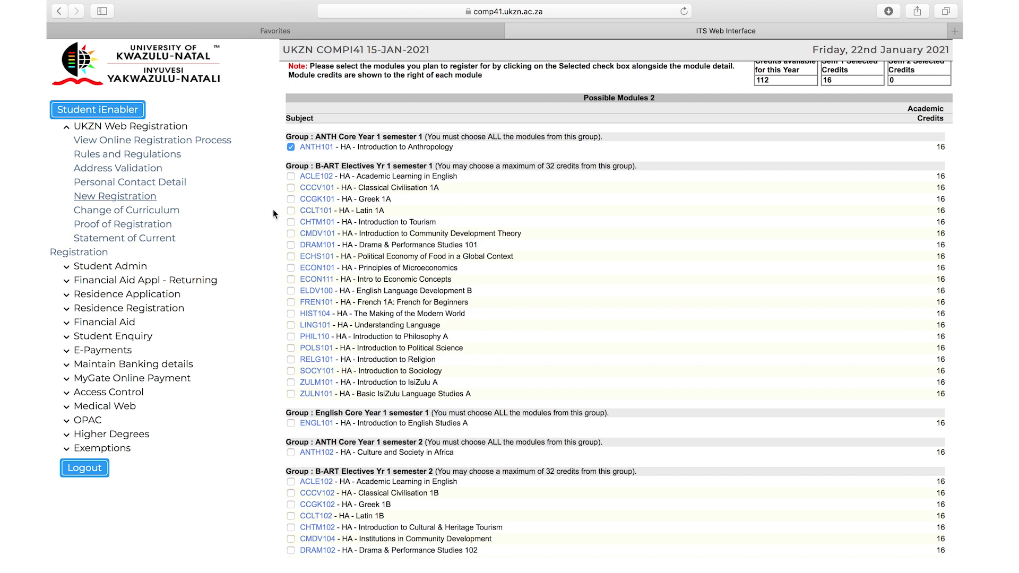
{"action": "mouse_move", "coordinate": [281, 254]}
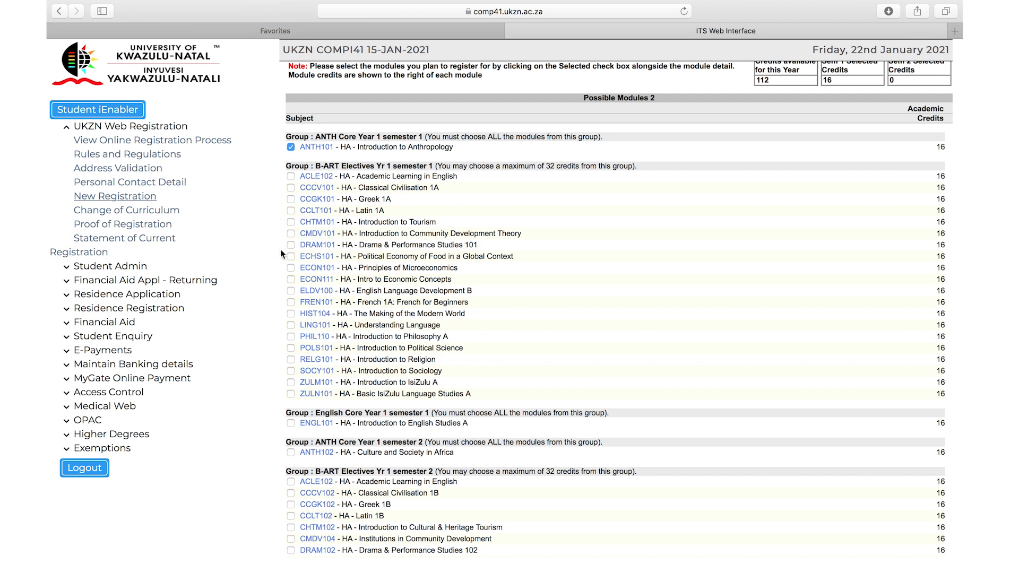
{"action": "left_click", "coordinate": [291, 234]}
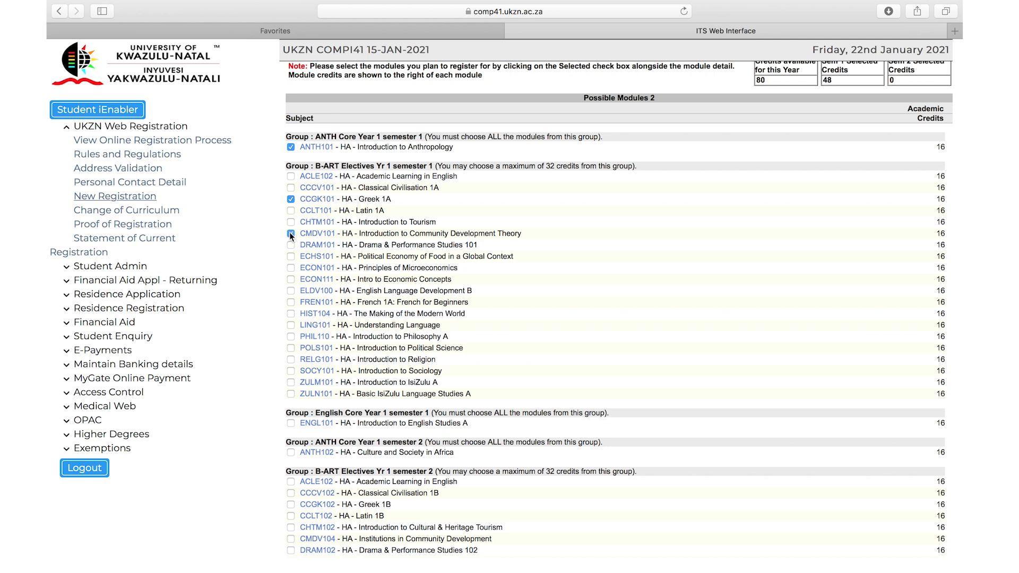
{"action": "left_click", "coordinate": [291, 234]}
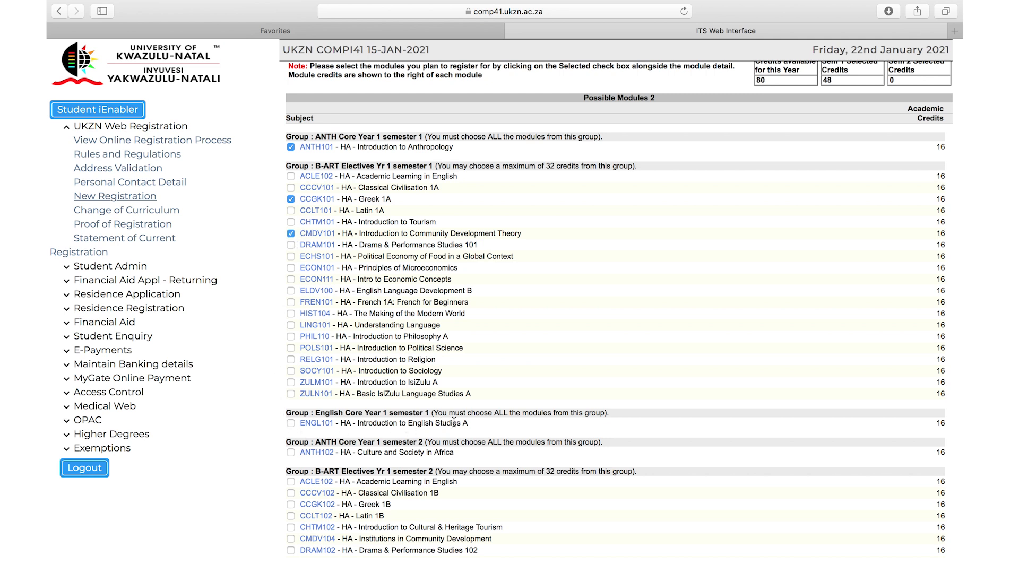
{"action": "left_click", "coordinate": [291, 423]}
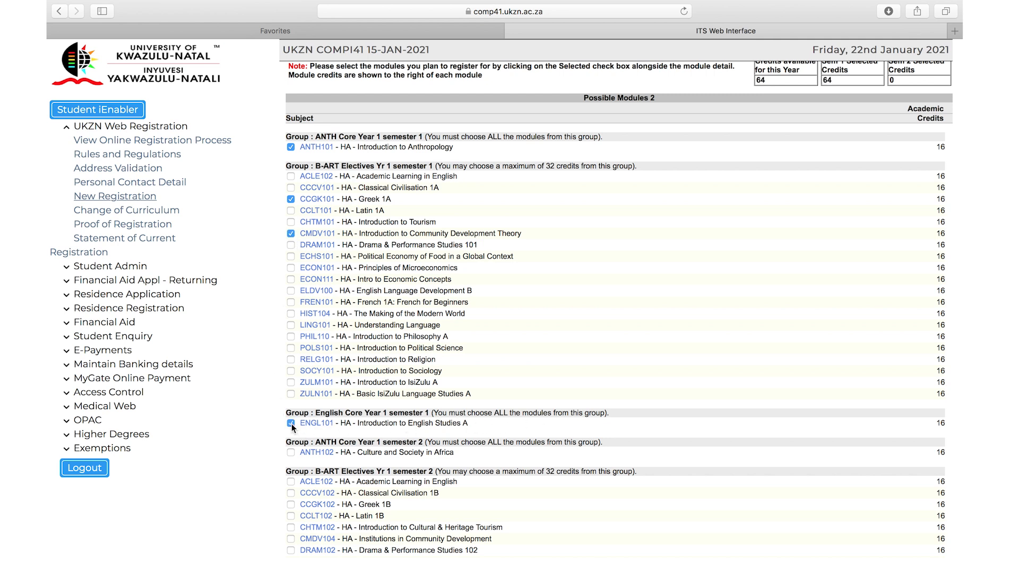
Select the second-semester modules: ANTH102, Greek 1B, Institutions in Community Development and ENGL102
{"action": "scroll", "scroll_direction": "down", "scroll_amount": 3}
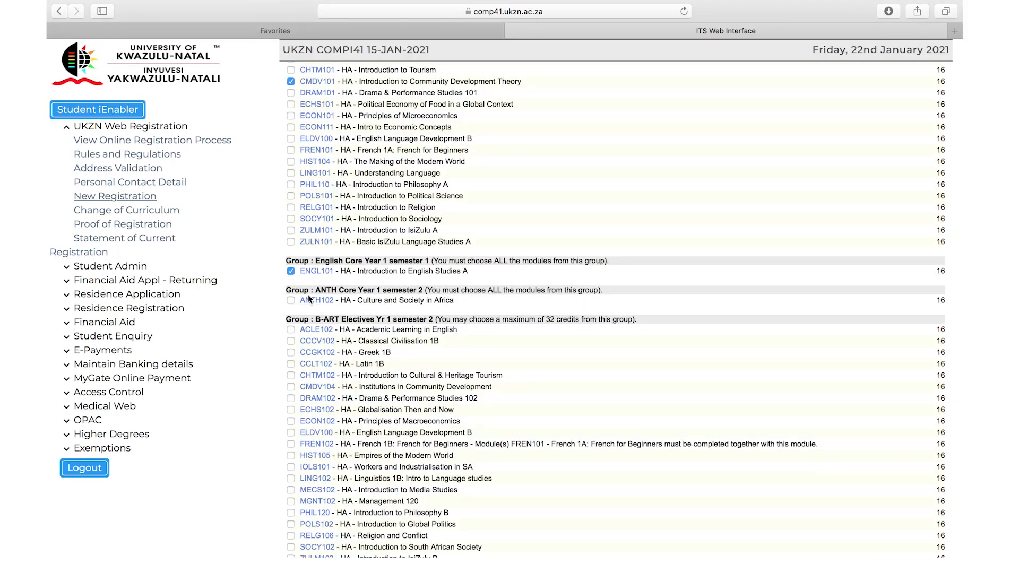
{"action": "left_click", "coordinate": [290, 300]}
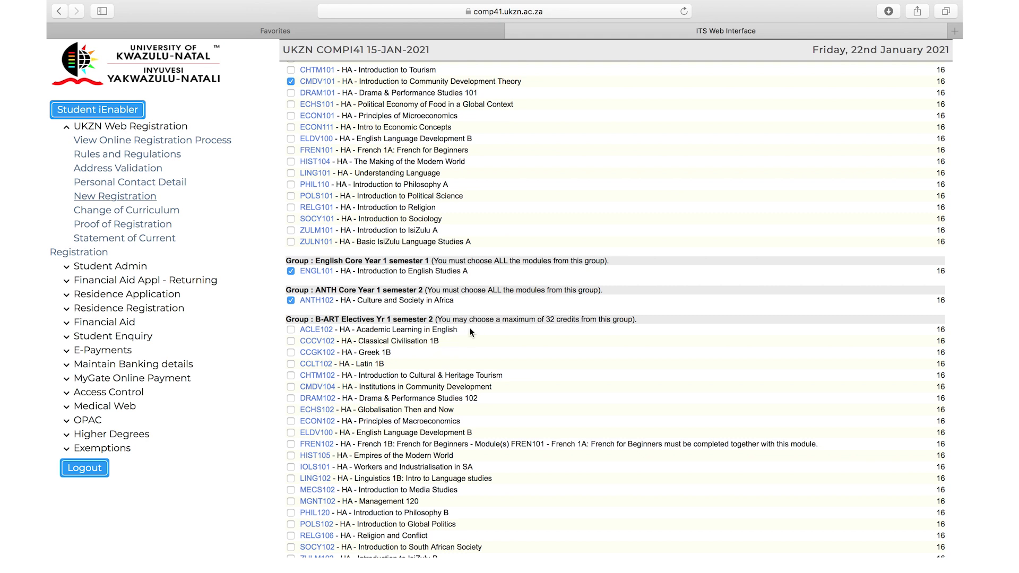
{"action": "mouse_move", "coordinate": [408, 370]}
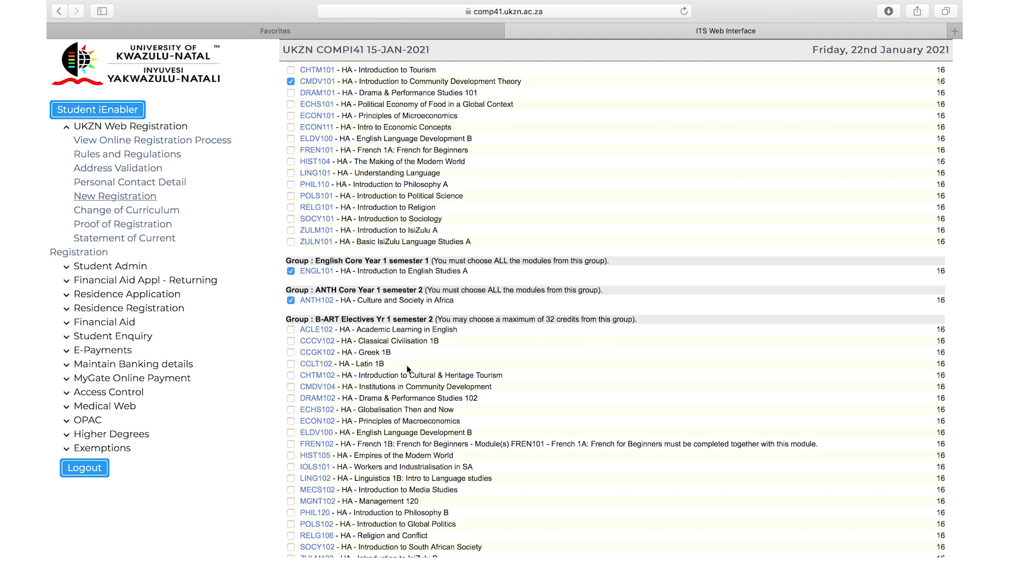
{"action": "left_click", "coordinate": [291, 387]}
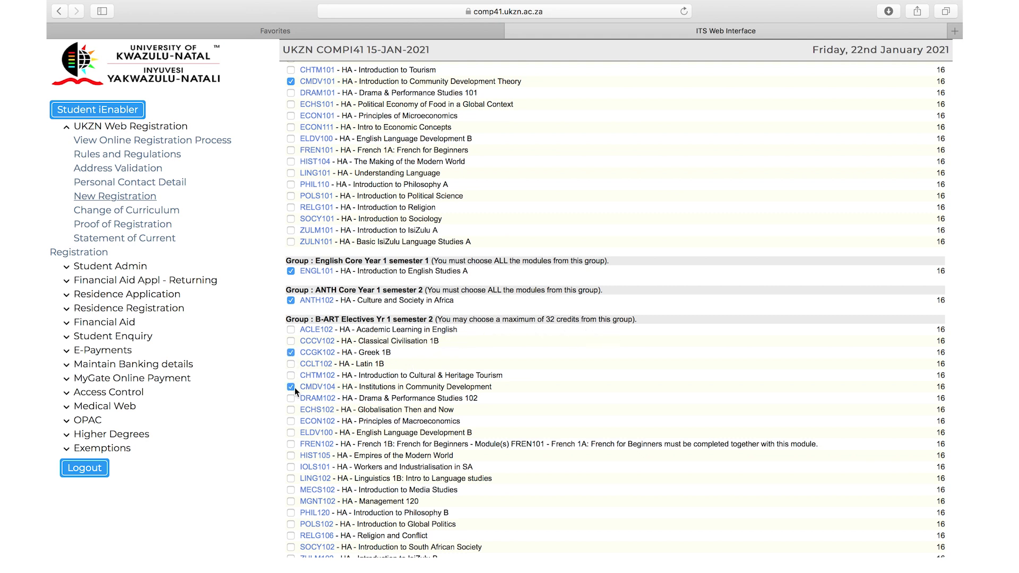
{"action": "left_click", "coordinate": [290, 353]}
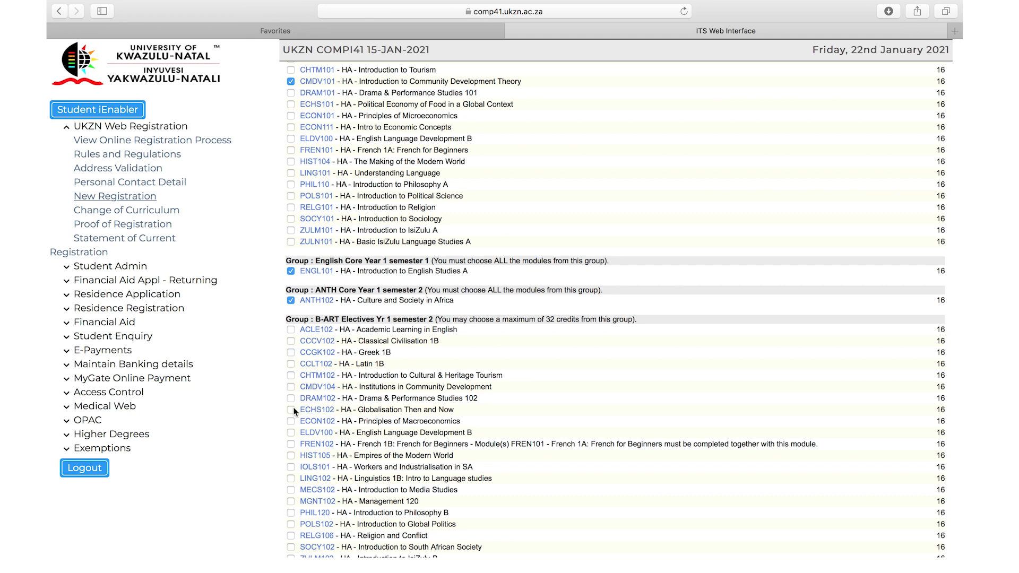
{"action": "scroll", "scroll_direction": "down", "scroll_amount": 3}
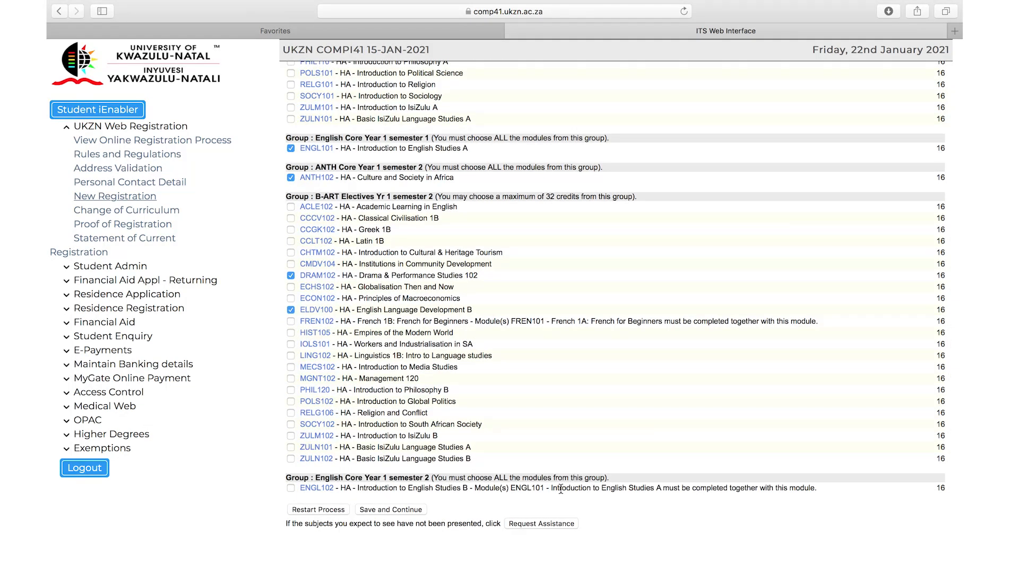
{"action": "left_click", "coordinate": [291, 488]}
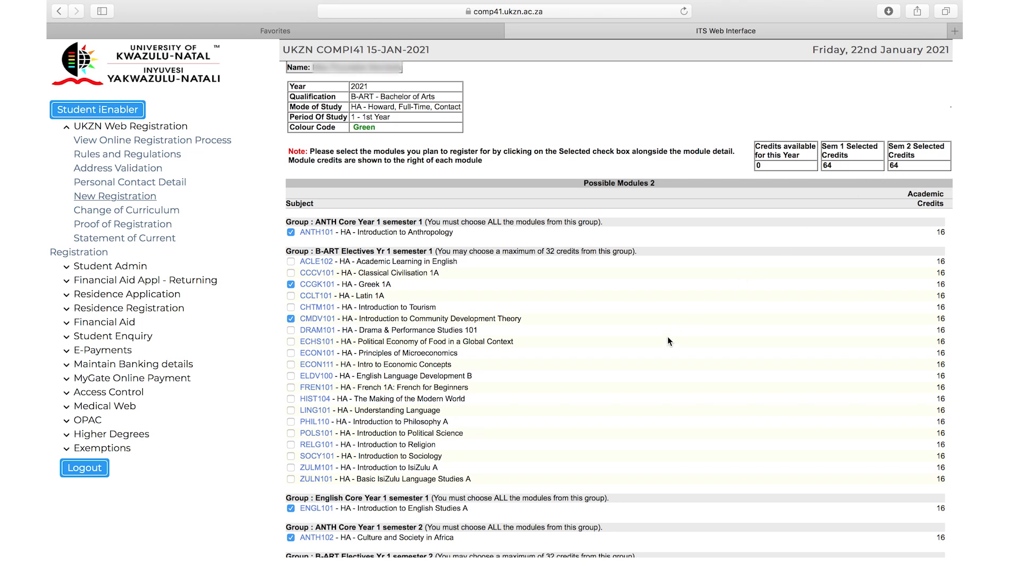
Submit the module selection with Save and Continue, reaching the Document Verifications page
{"action": "scroll", "scroll_direction": "down", "scroll_amount": 3}
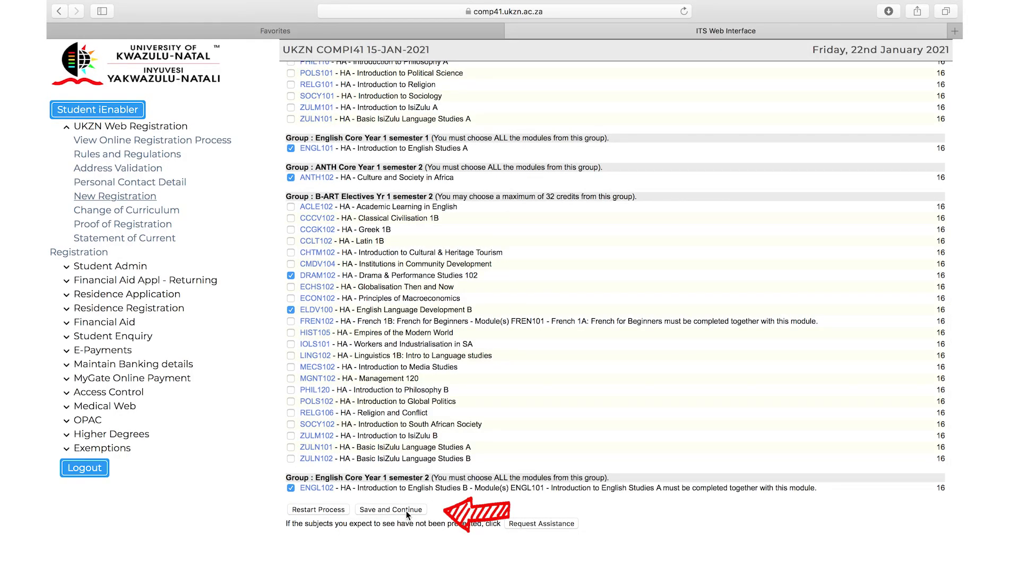
{"action": "left_click", "coordinate": [390, 509]}
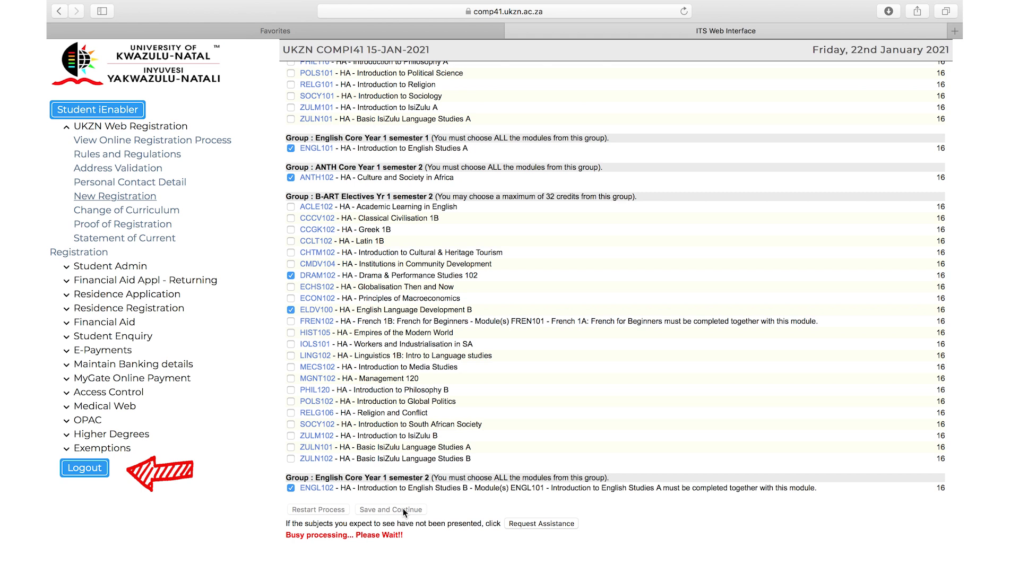
{"action": "left_click", "coordinate": [390, 509]}
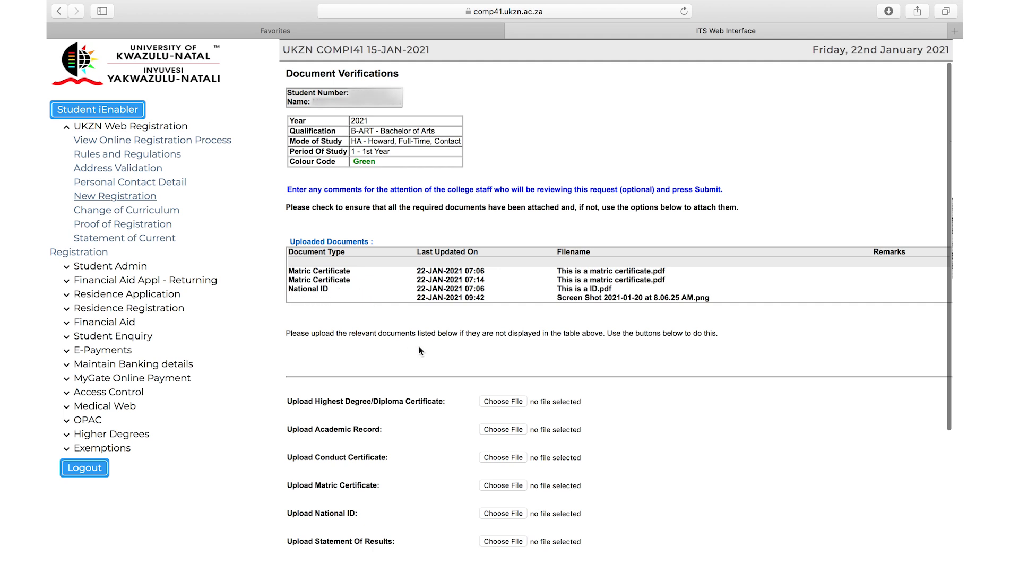
Attach the National ID PDF and note in the comment box that the Matric certificate is not available as yet
{"action": "scroll", "scroll_direction": "down", "scroll_amount": 3}
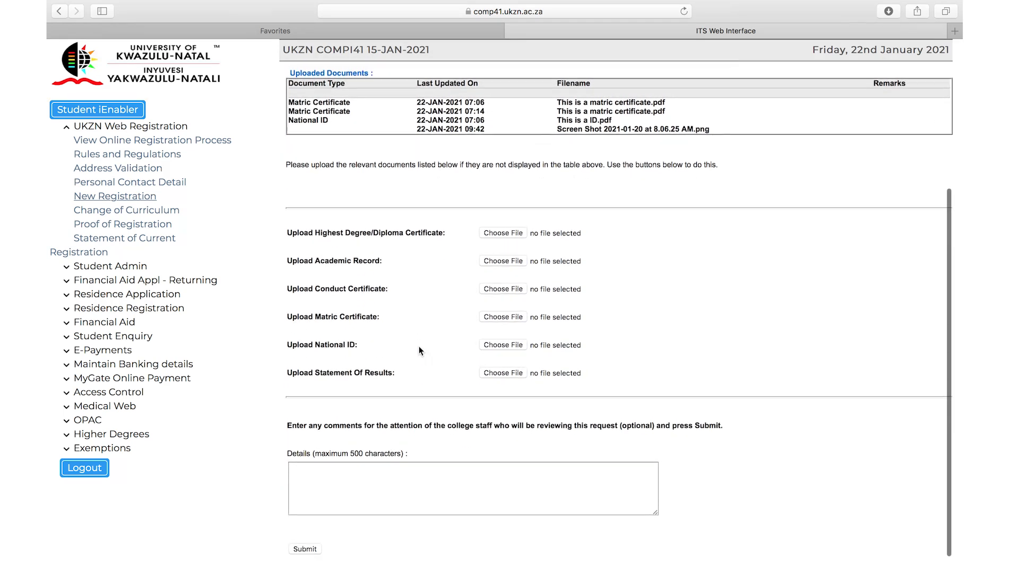
{"action": "mouse_move", "coordinate": [450, 377]}
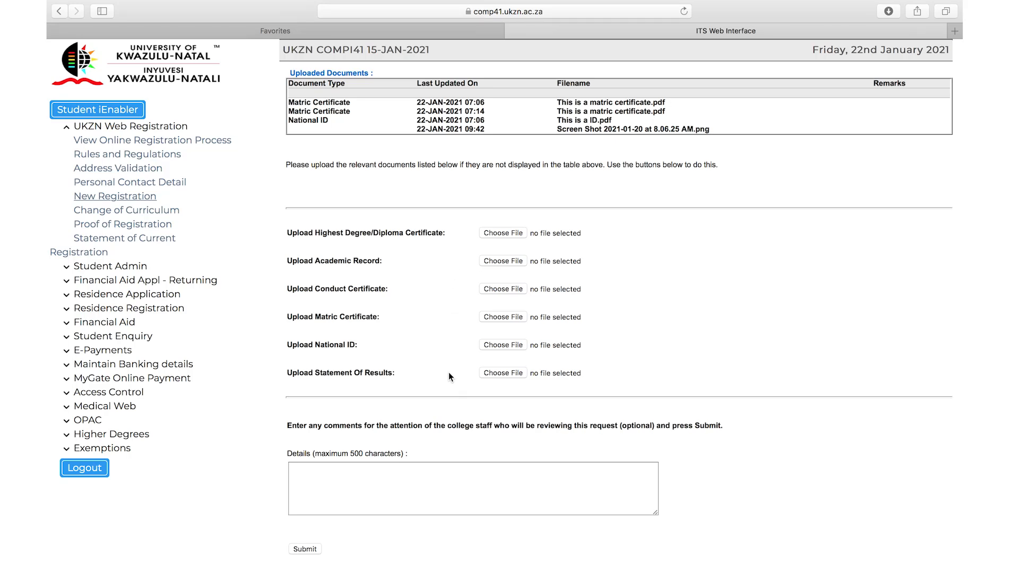
{"action": "mouse_move", "coordinate": [502, 347]}
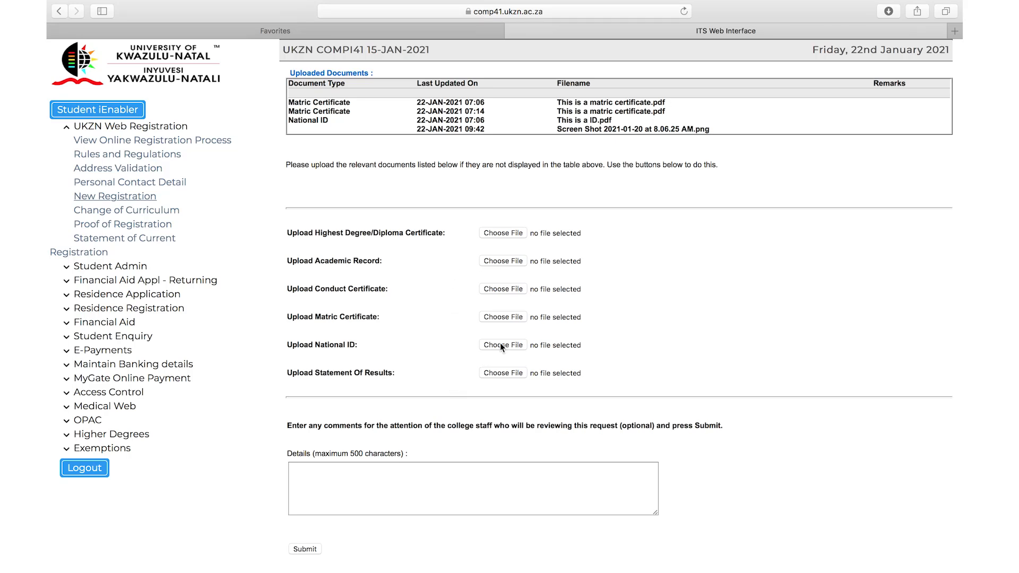
{"action": "left_click", "coordinate": [502, 345]}
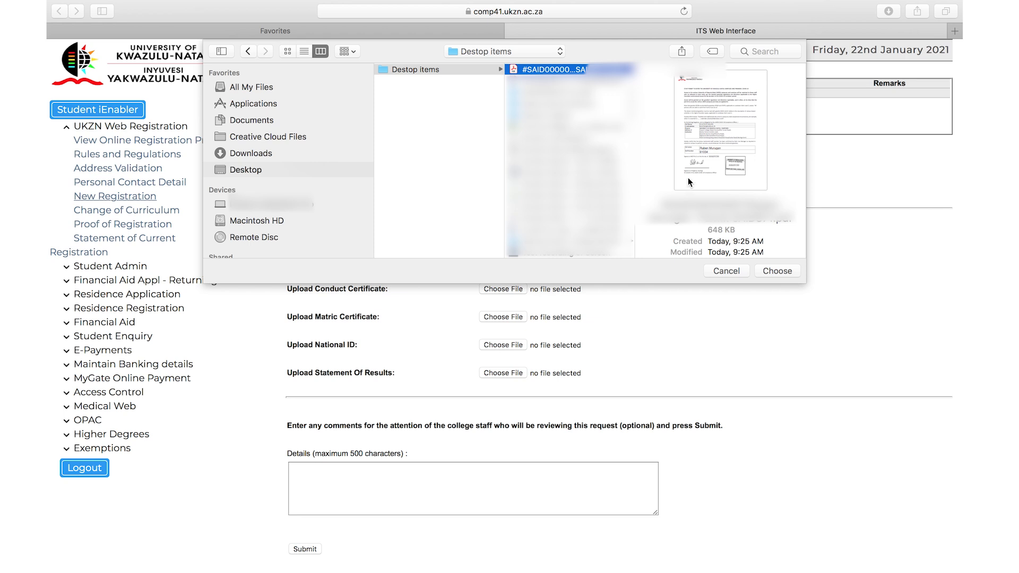
{"action": "left_click", "coordinate": [777, 270]}
{"action": "type", "text": "I do not have my"}
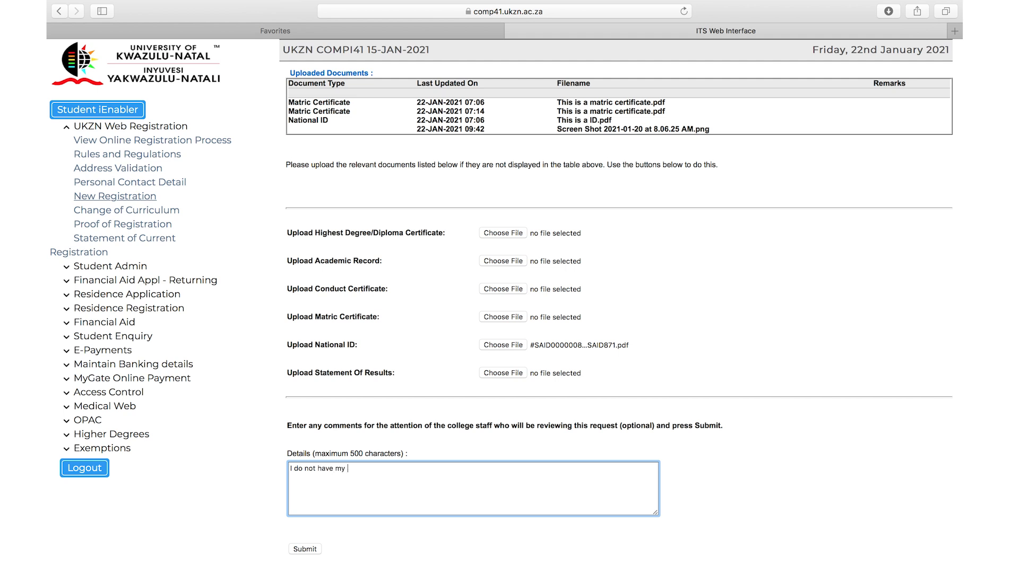
{"action": "type", "text": "Mat"}
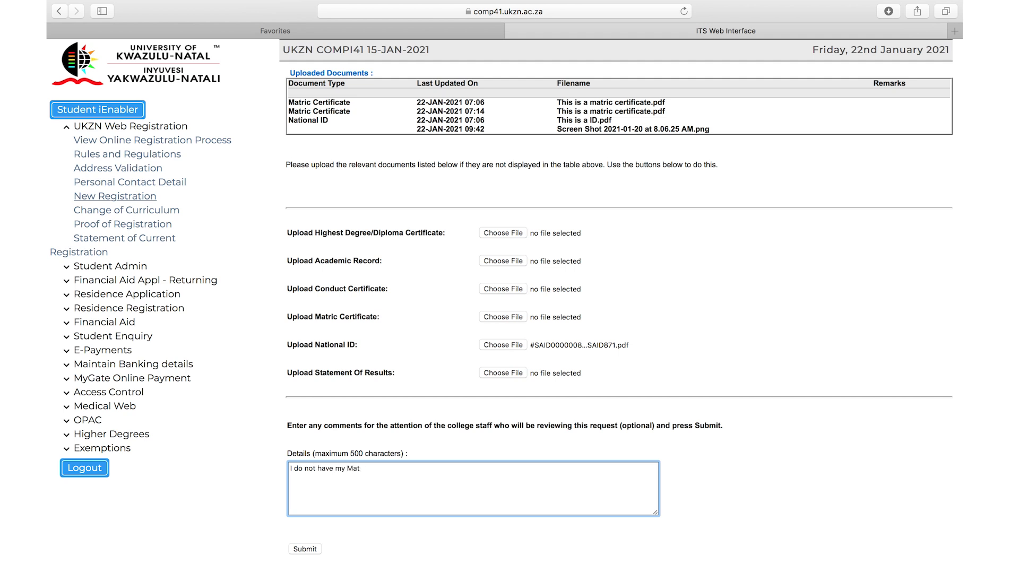
{"action": "type", "text": "ric certifi"}
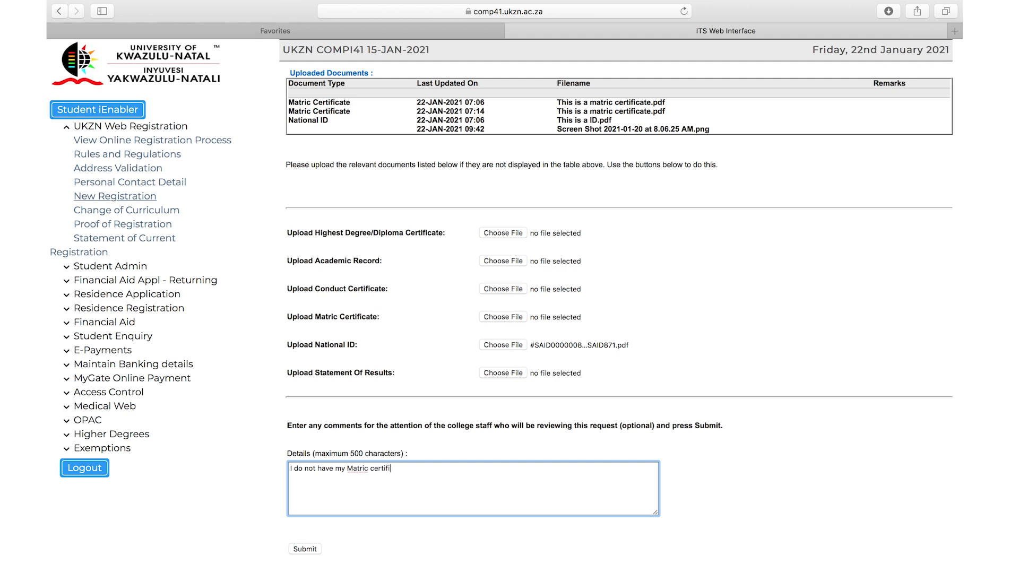
{"action": "type", "text": "cate"}
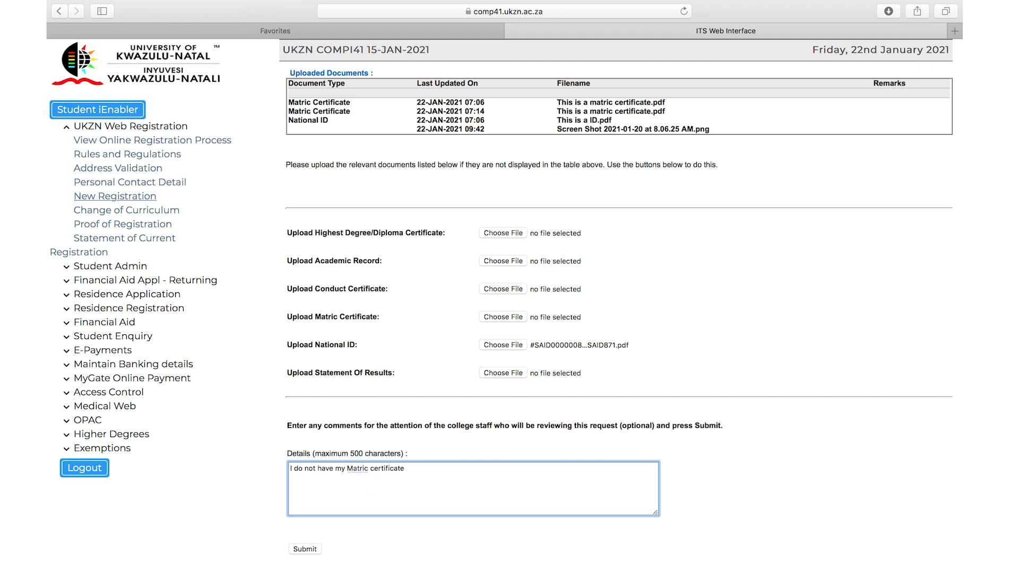
{"action": "type", "text": "as yet."}
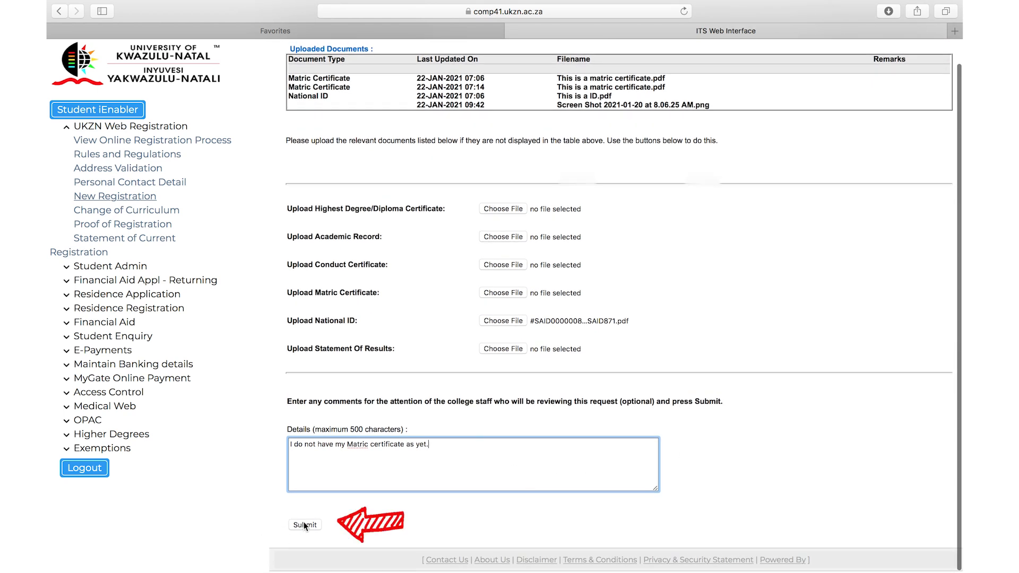
Submit the document verification request and receive the confirmation message
{"action": "left_click", "coordinate": [305, 525]}
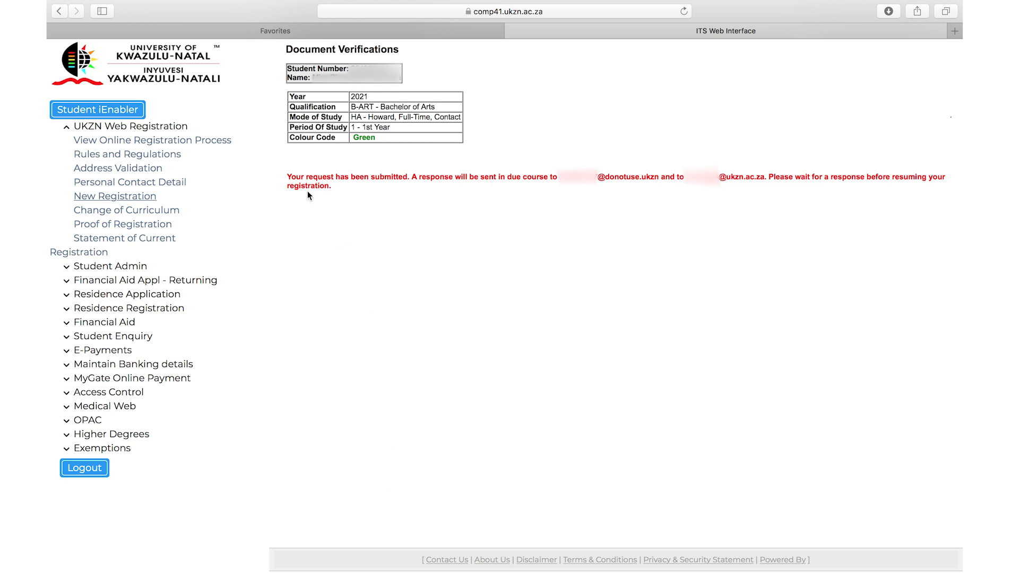
{"action": "mouse_move", "coordinate": [425, 192]}
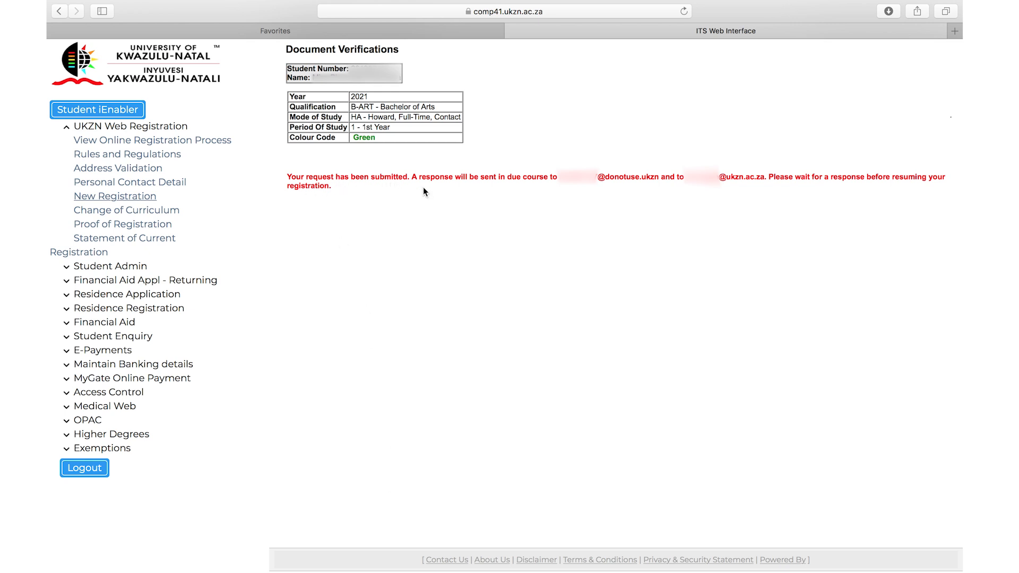
{"action": "mouse_move", "coordinate": [551, 187]}
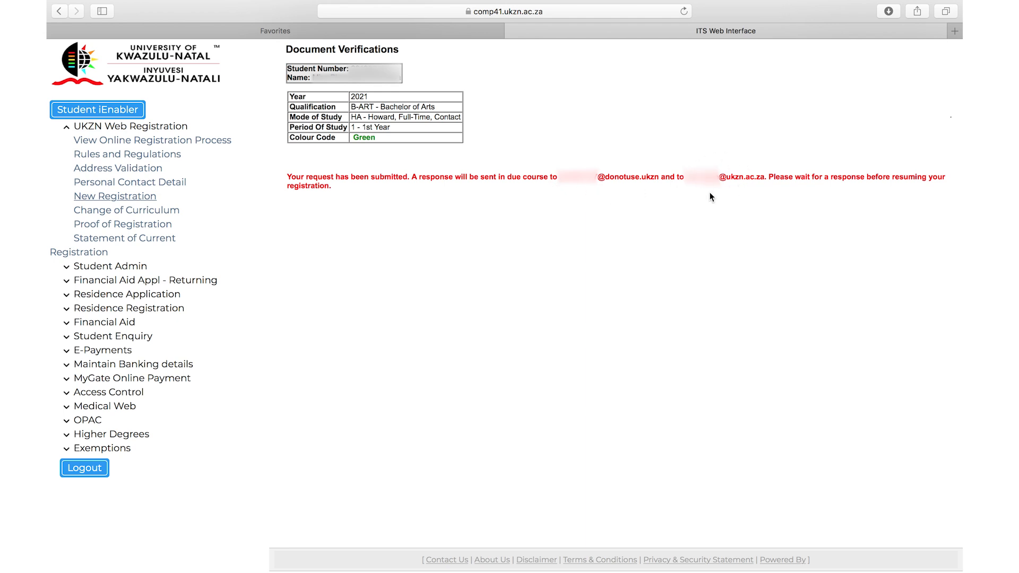
{"action": "mouse_move", "coordinate": [733, 203]}
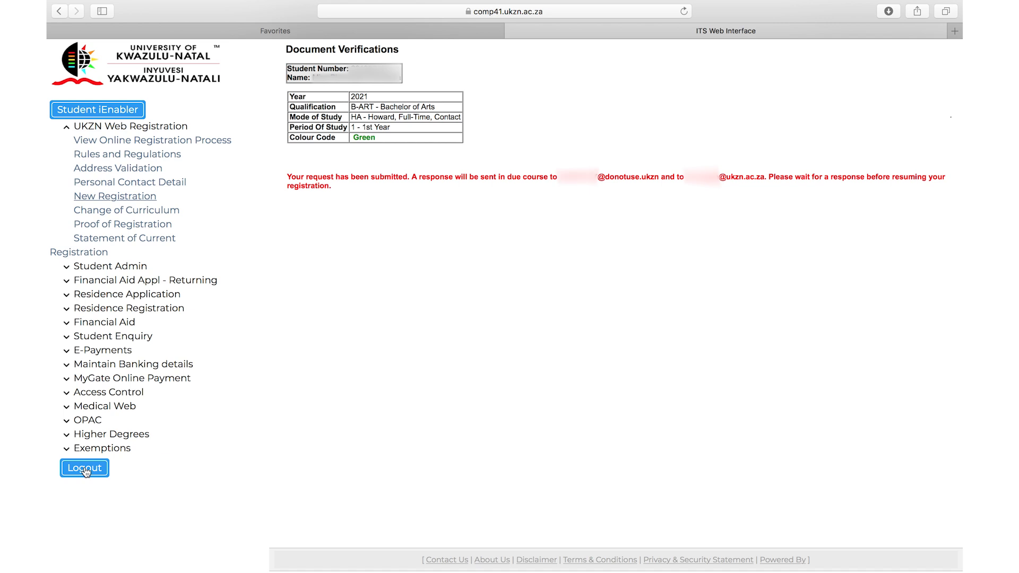
{"action": "mouse_move", "coordinate": [207, 247]}
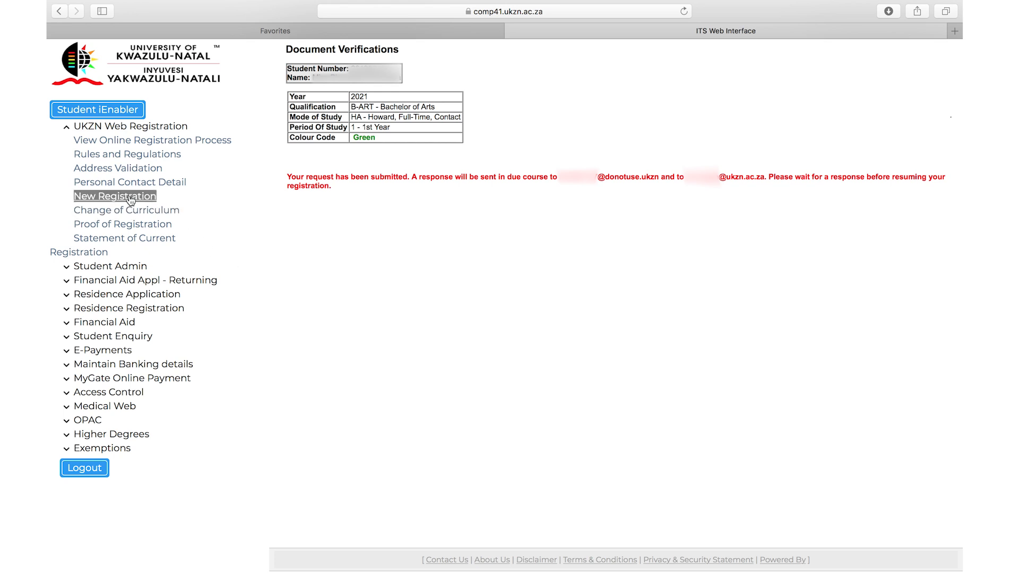
Resume the new registration to show the 128 planned credits and eight B-ART first-year modules
{"action": "left_click", "coordinate": [114, 196]}
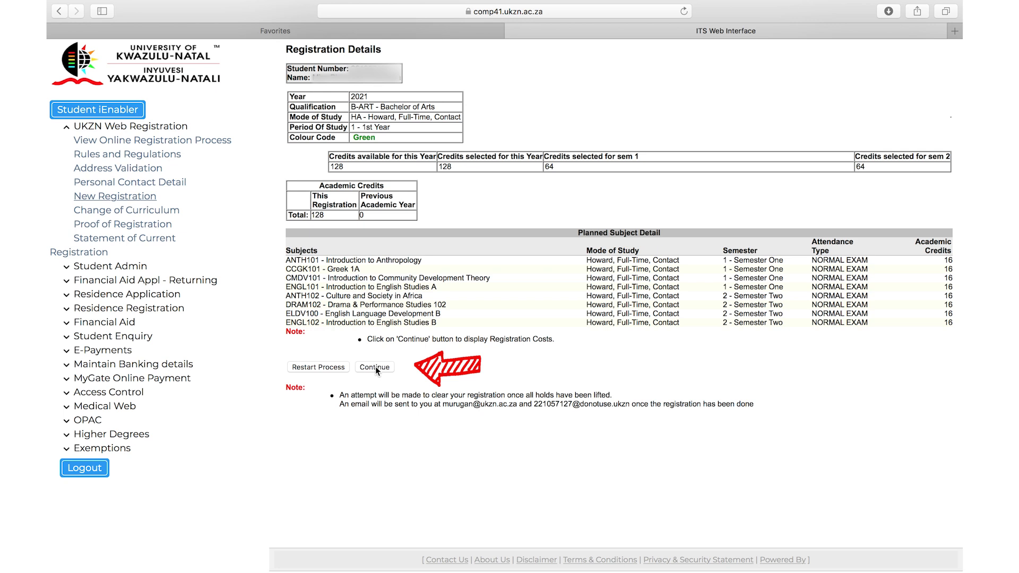
Continue to the cost estimates totalling 42,010.00 and accept the registration
{"action": "left_click", "coordinate": [374, 366]}
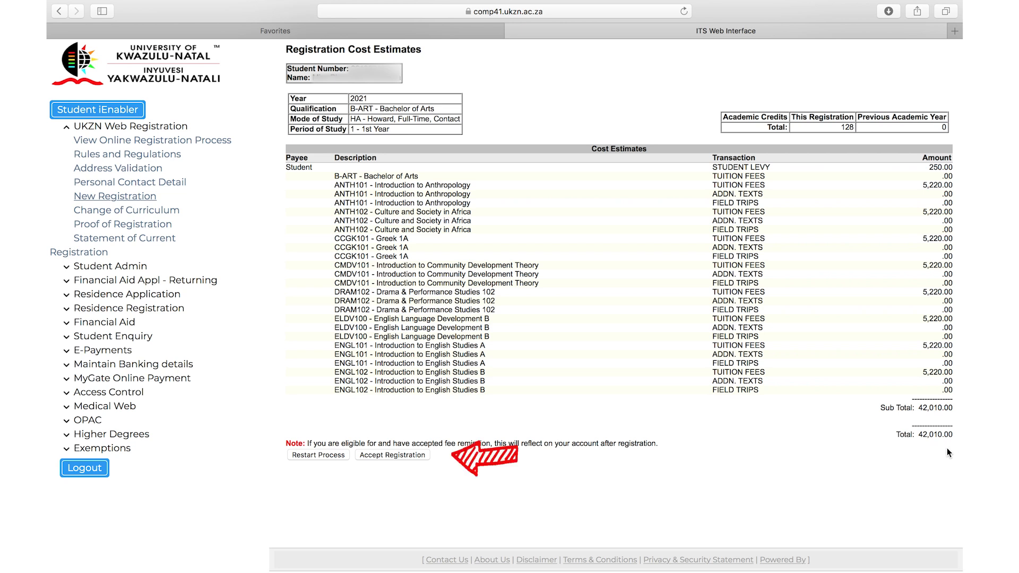
{"action": "mouse_move", "coordinate": [897, 448]}
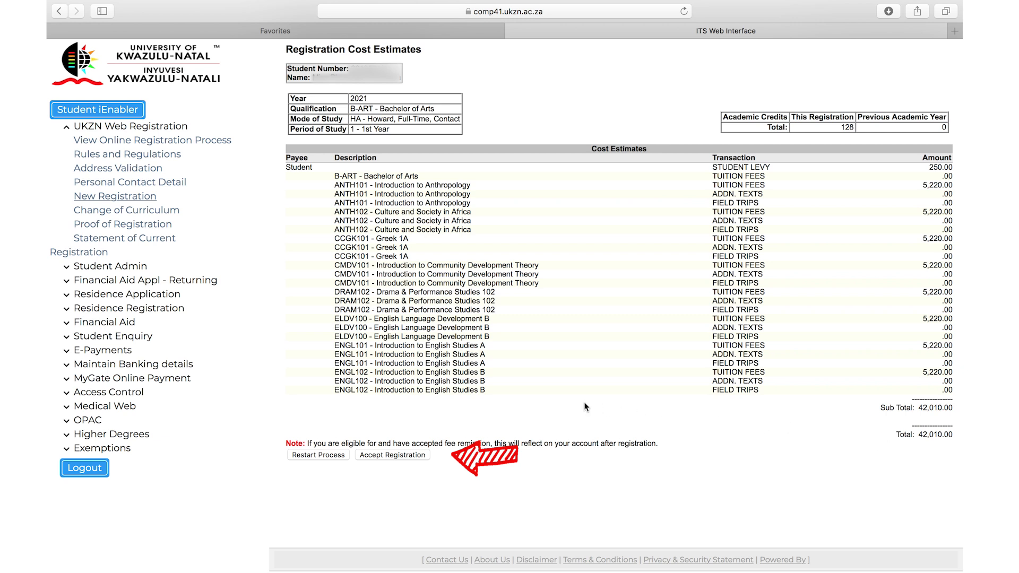
{"action": "mouse_move", "coordinate": [398, 422]}
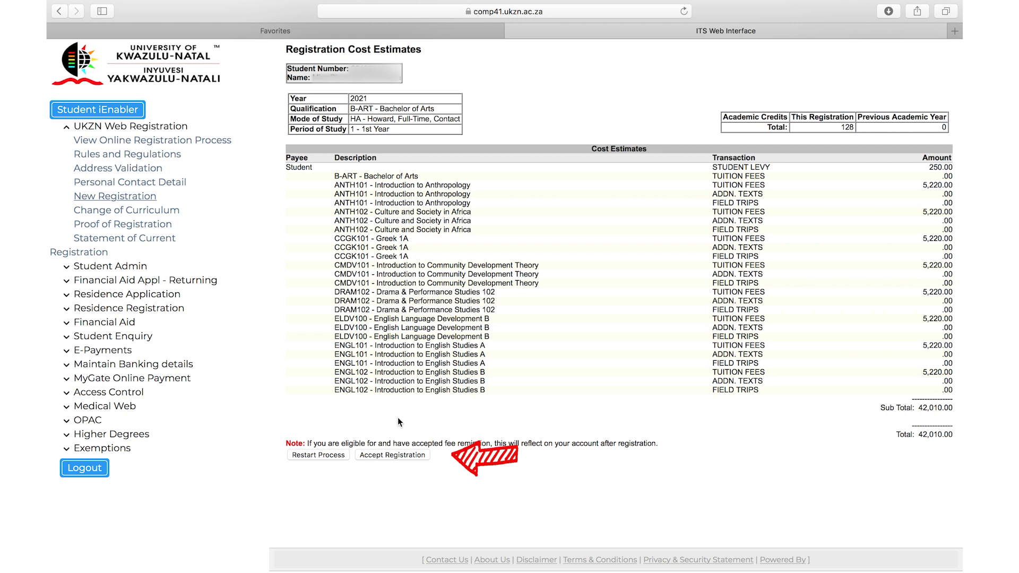
{"action": "mouse_move", "coordinate": [319, 467]}
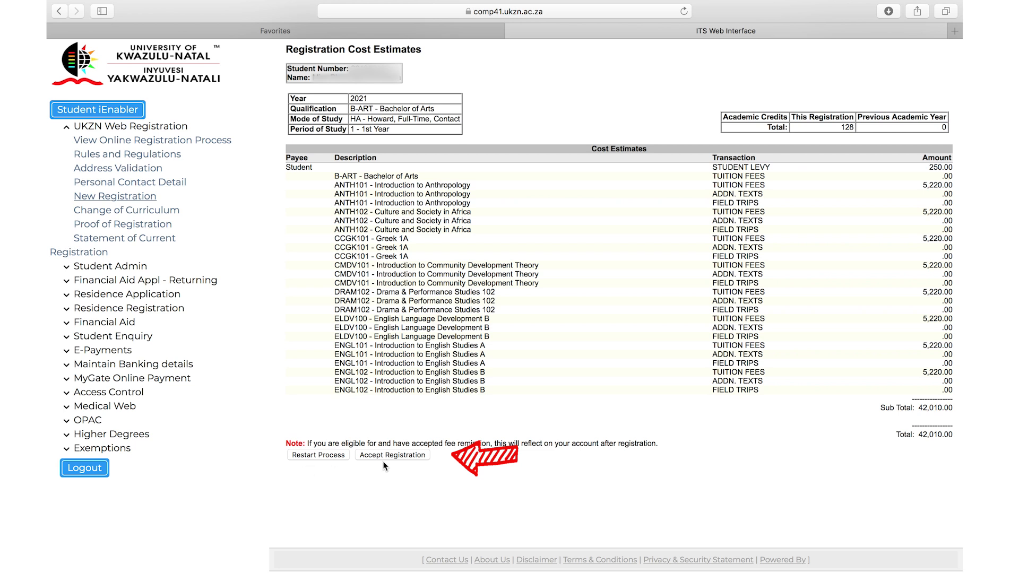
{"action": "mouse_move", "coordinate": [324, 468]}
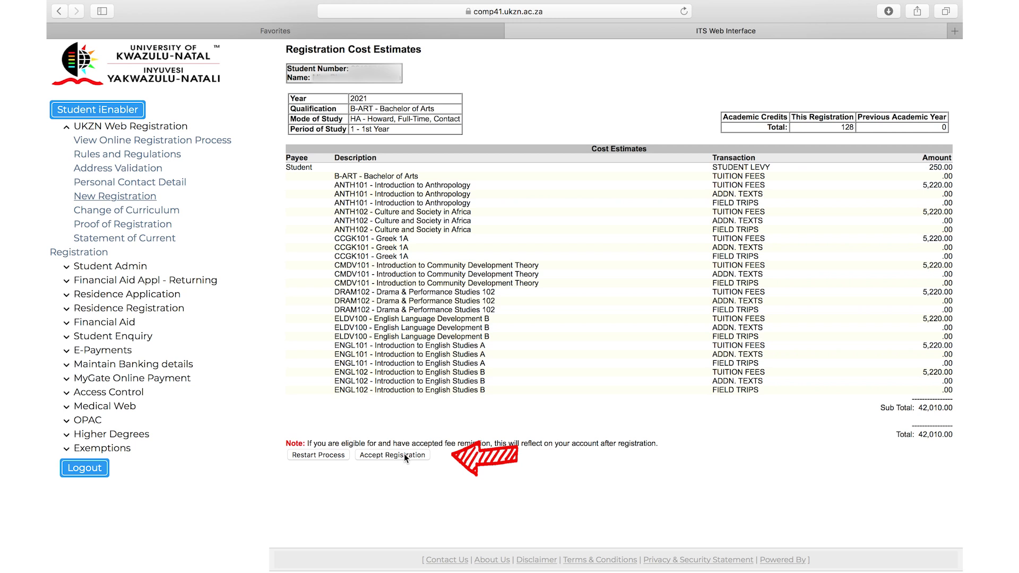
{"action": "left_click", "coordinate": [393, 455]}
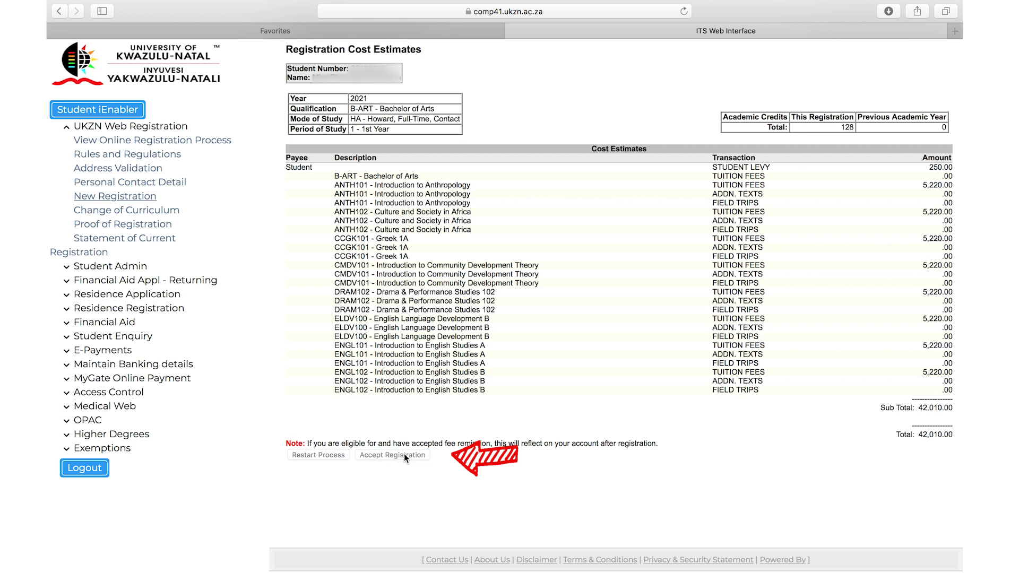
{"action": "left_click", "coordinate": [392, 456]}
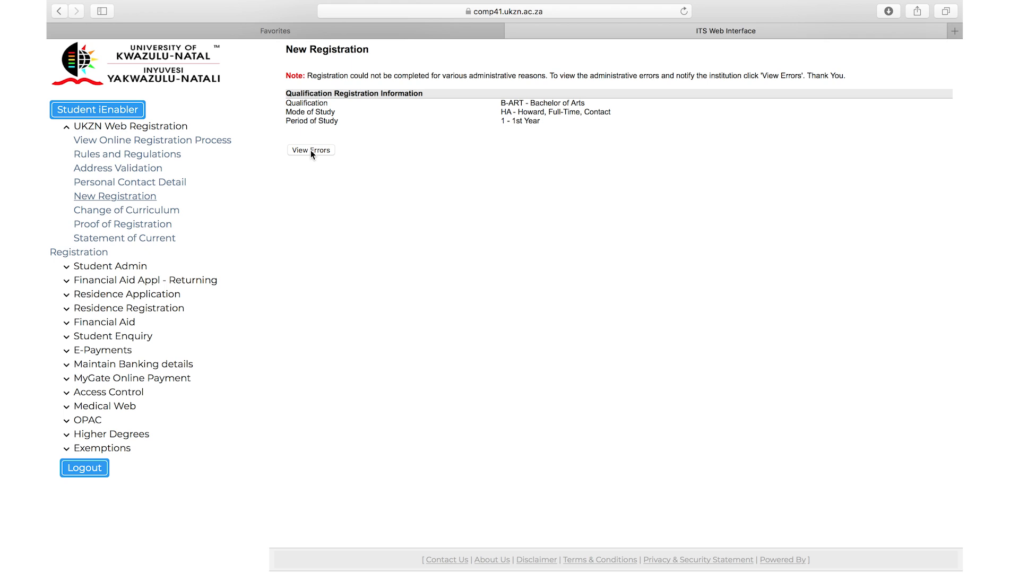
View the Financial Clearance Required error, then restart the new registration
{"action": "left_click", "coordinate": [311, 150]}
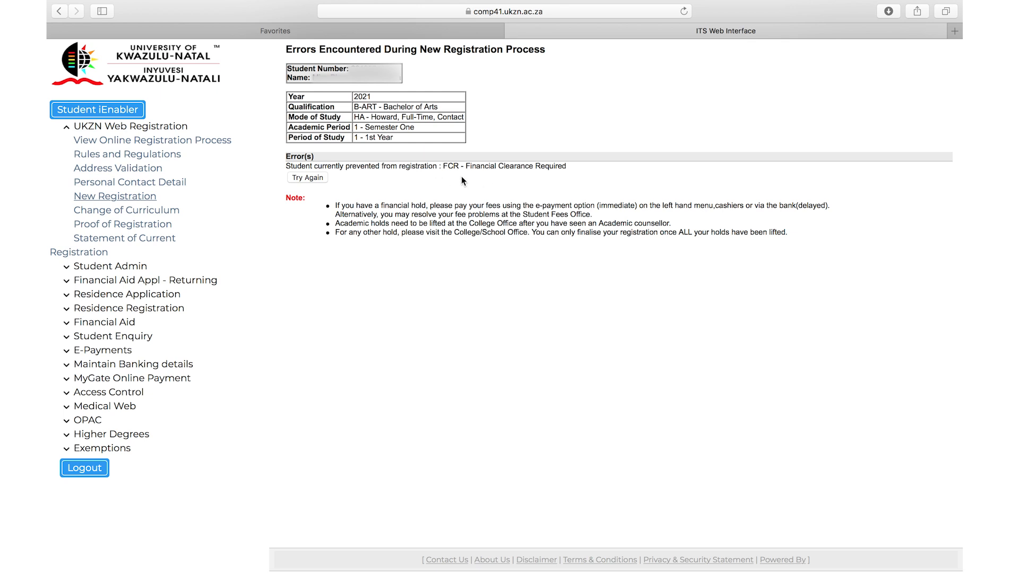
{"action": "mouse_move", "coordinate": [464, 181]}
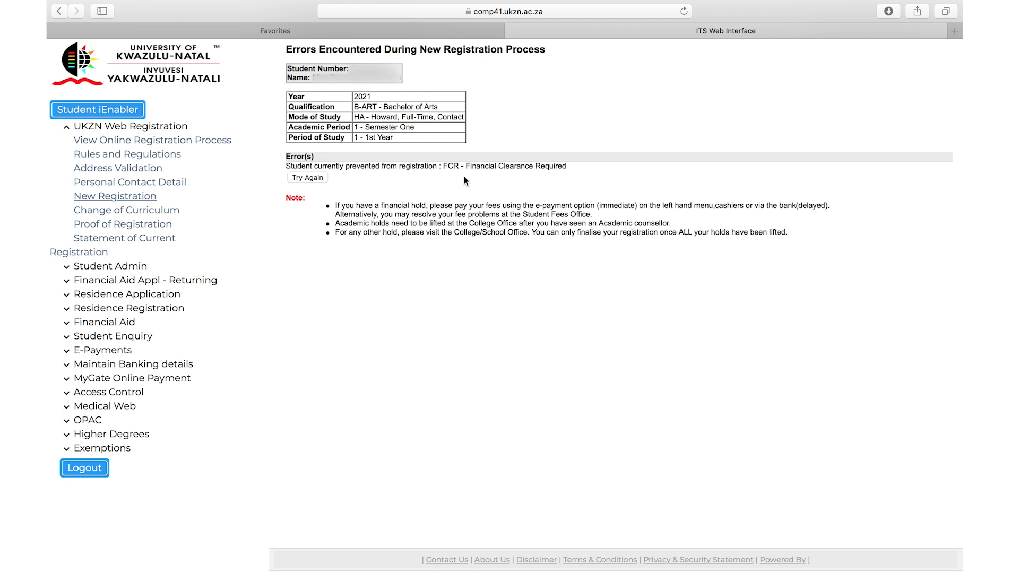
{"action": "mouse_move", "coordinate": [449, 273]}
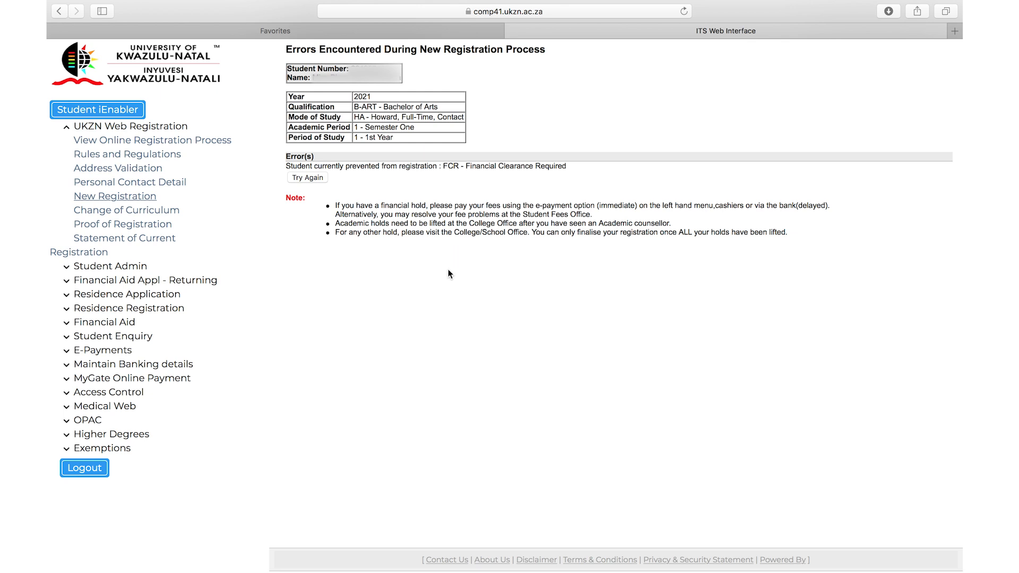
{"action": "mouse_move", "coordinate": [217, 421]}
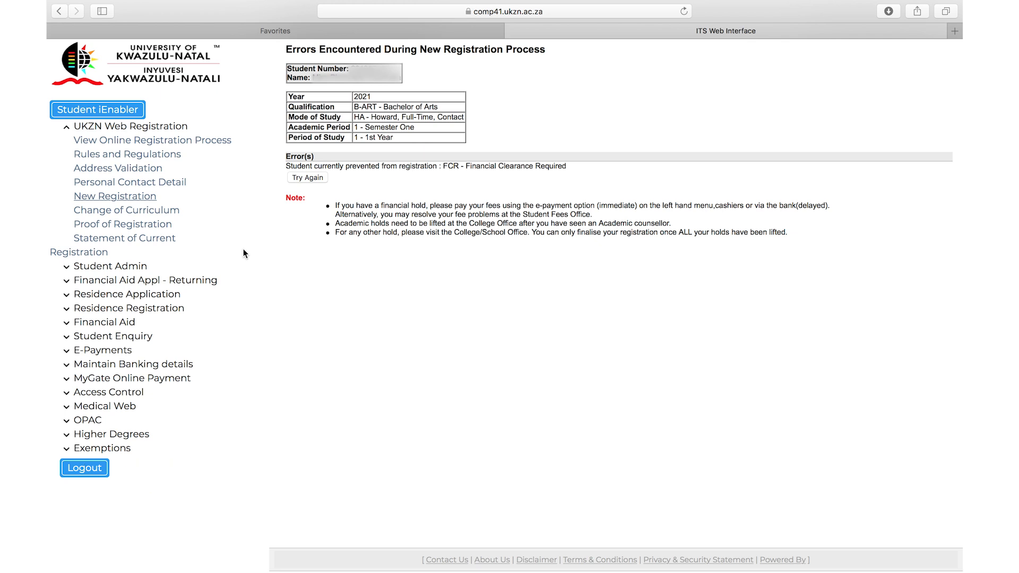
{"action": "mouse_move", "coordinate": [240, 238]}
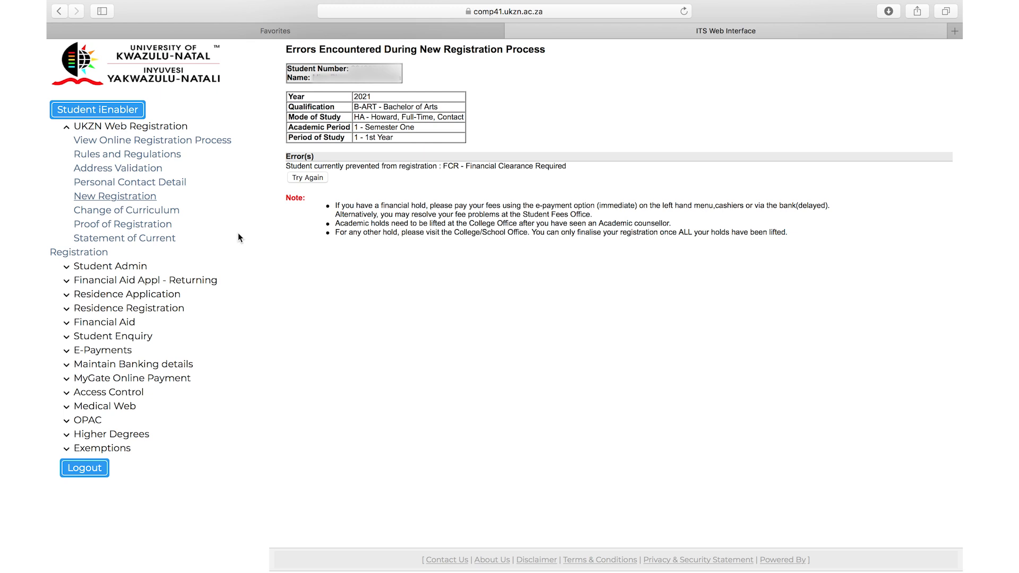
{"action": "left_click", "coordinate": [307, 177]}
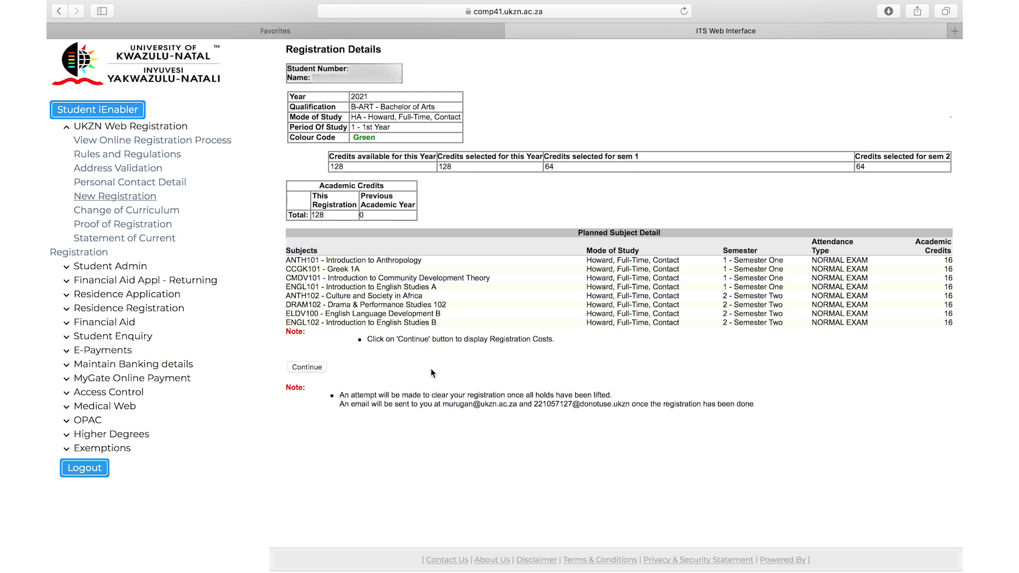
Continue past the cost estimates, accept the registration and dismiss the success message
{"action": "left_click", "coordinate": [306, 368]}
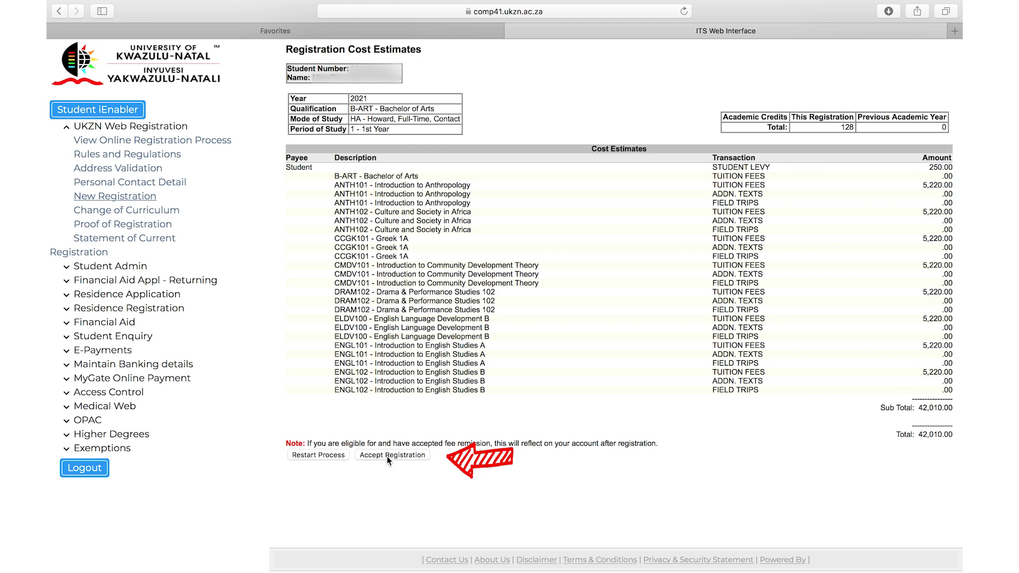
{"action": "left_click", "coordinate": [392, 456]}
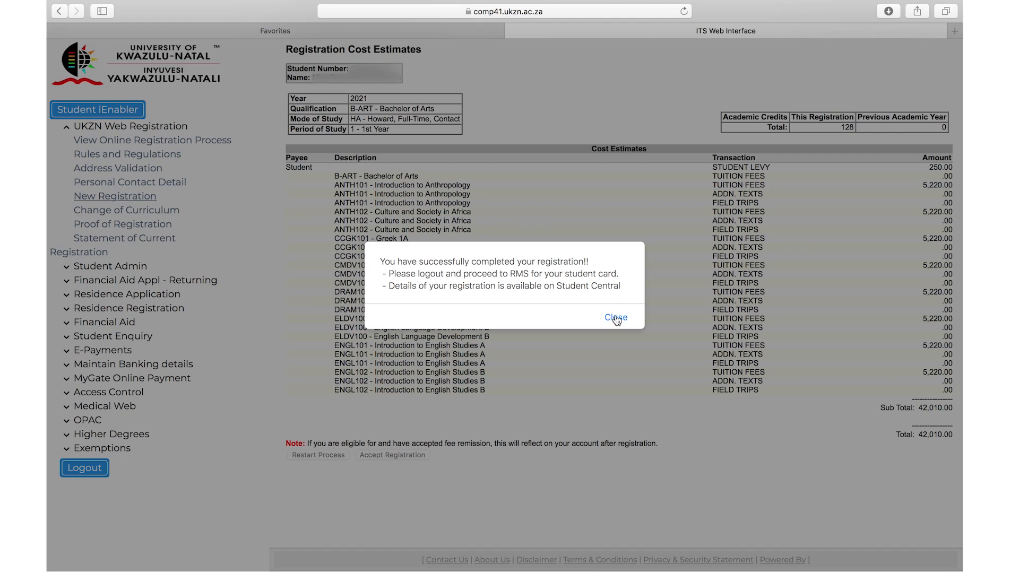
{"action": "left_click", "coordinate": [614, 317]}
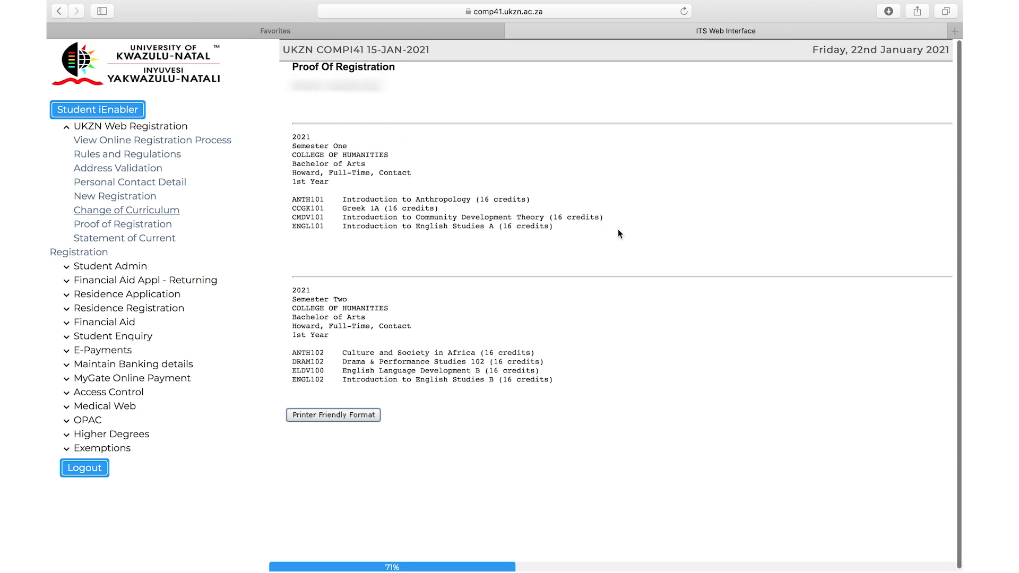
{"action": "mouse_move", "coordinate": [354, 436]}
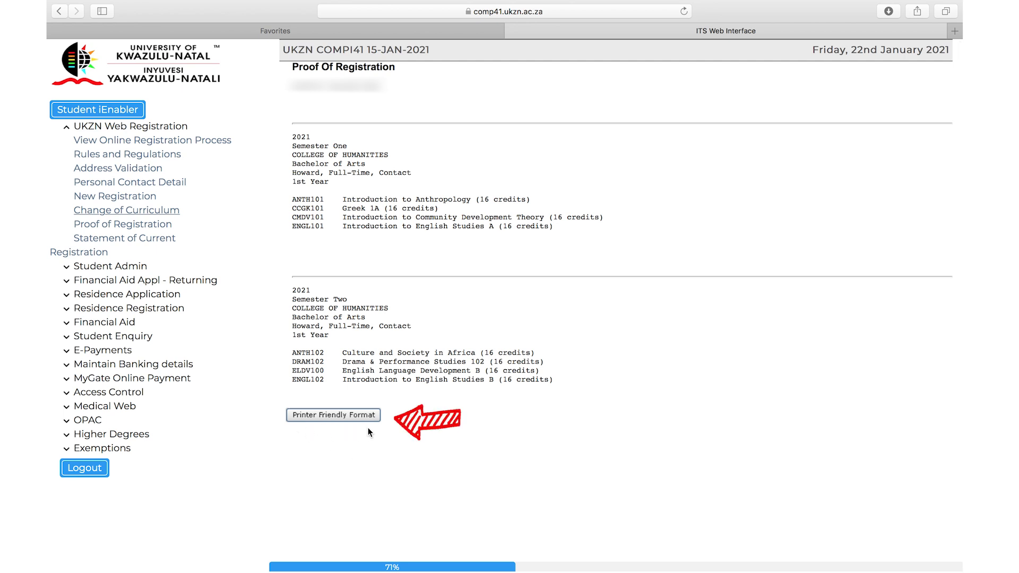
Show the printer-friendly Proof Of Registration, then request the statement of current registrations
{"action": "left_click", "coordinate": [332, 415]}
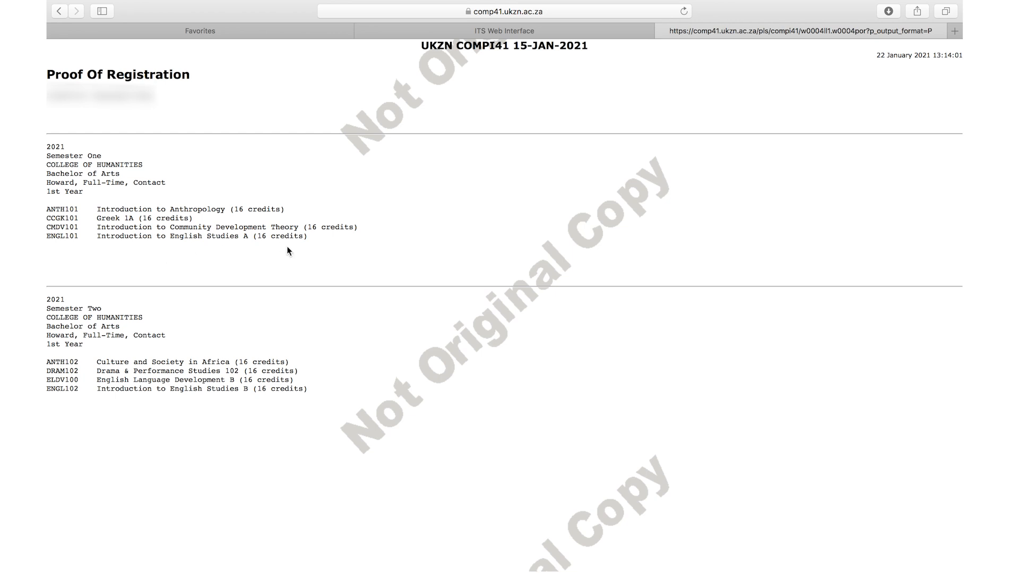
{"action": "right_click", "coordinate": [355, 351]}
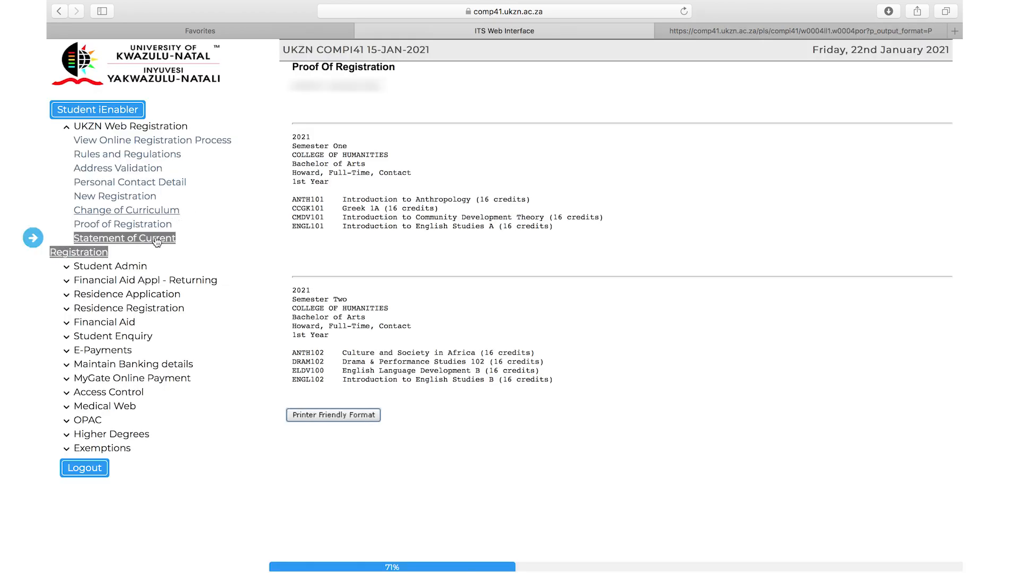
{"action": "left_click", "coordinate": [124, 237]}
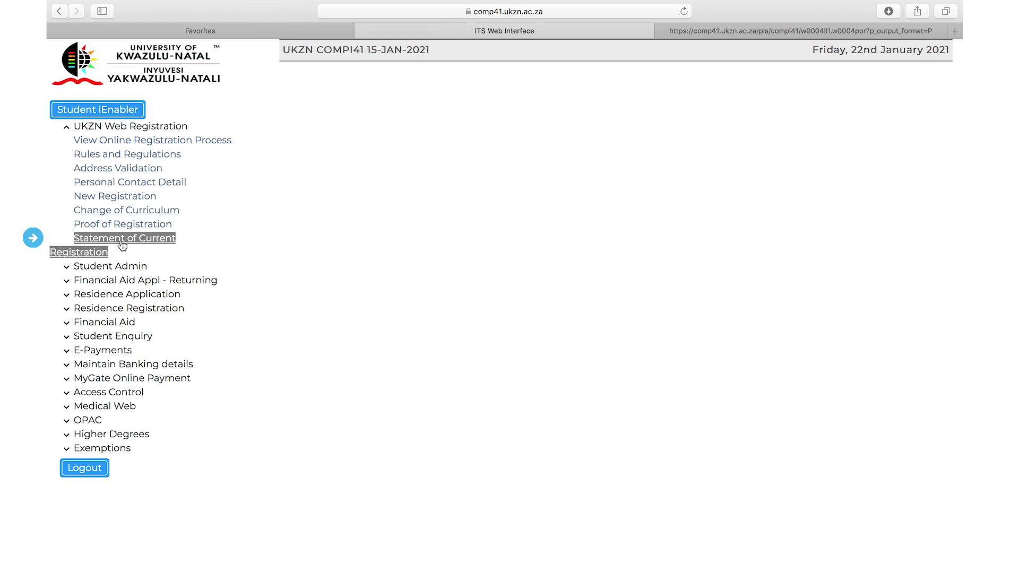
Load the Statement of Current Registrations listing the B-ART modules and 42,010.00 total
{"action": "left_click", "coordinate": [124, 238]}
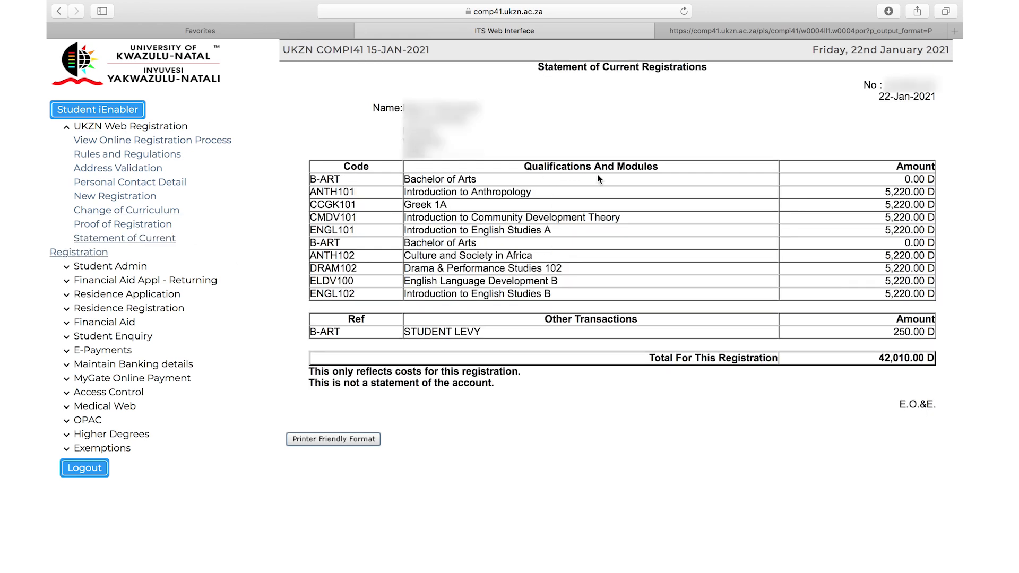
{"action": "mouse_move", "coordinate": [866, 350]}
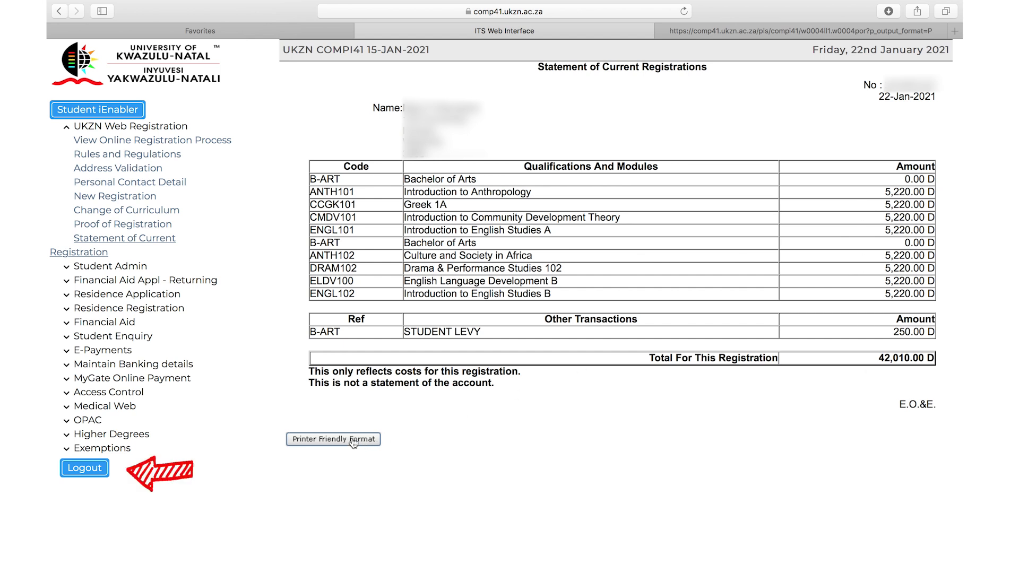
{"action": "mouse_move", "coordinate": [371, 410]}
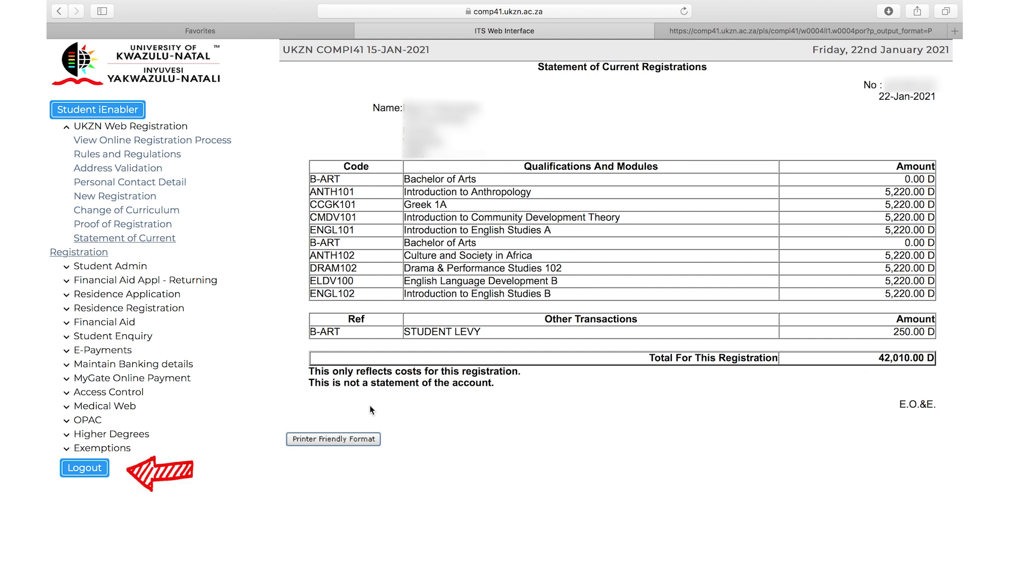
{"action": "mouse_move", "coordinate": [236, 261]}
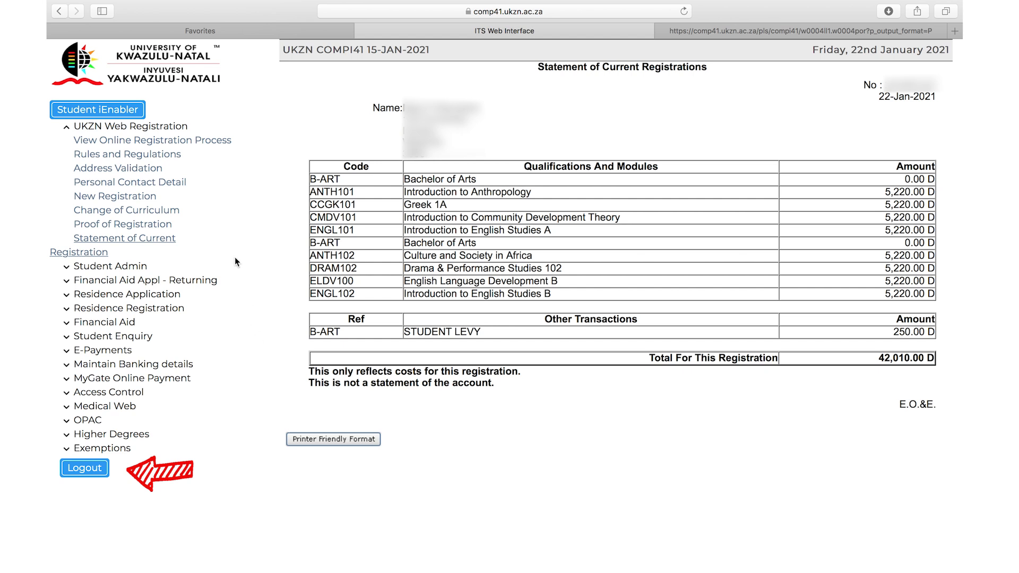